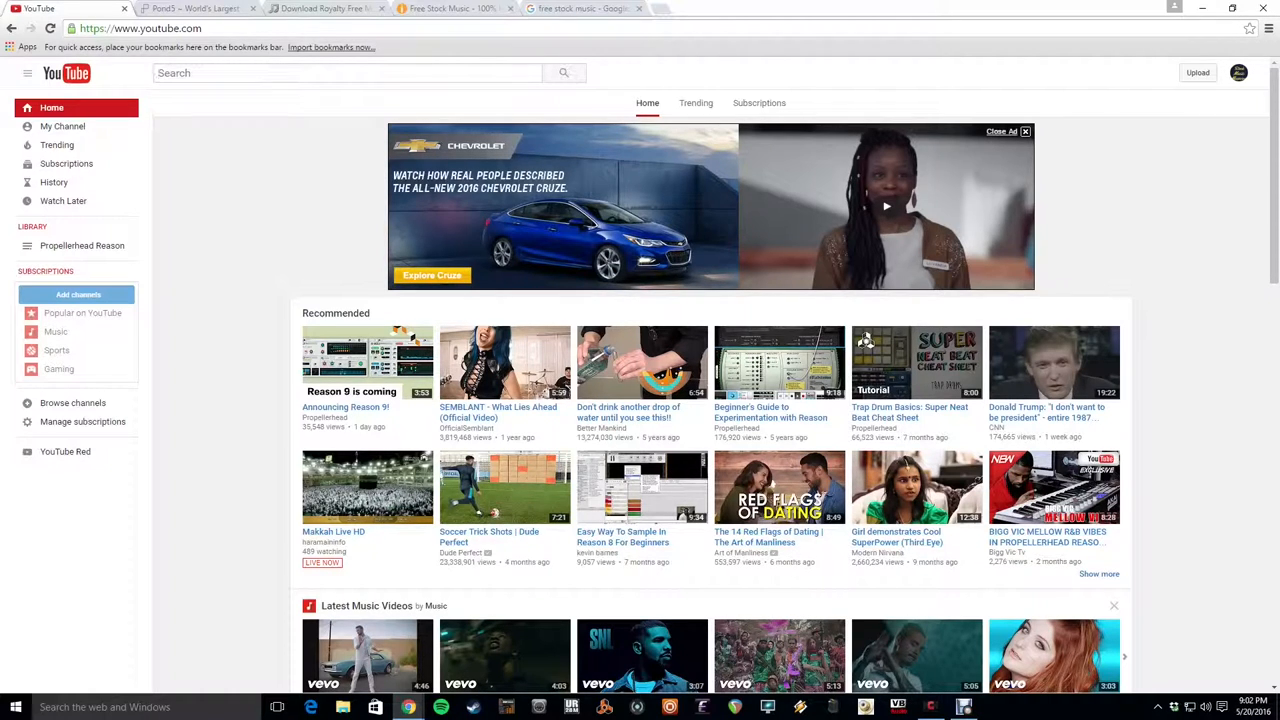
mouse_move(62, 126)
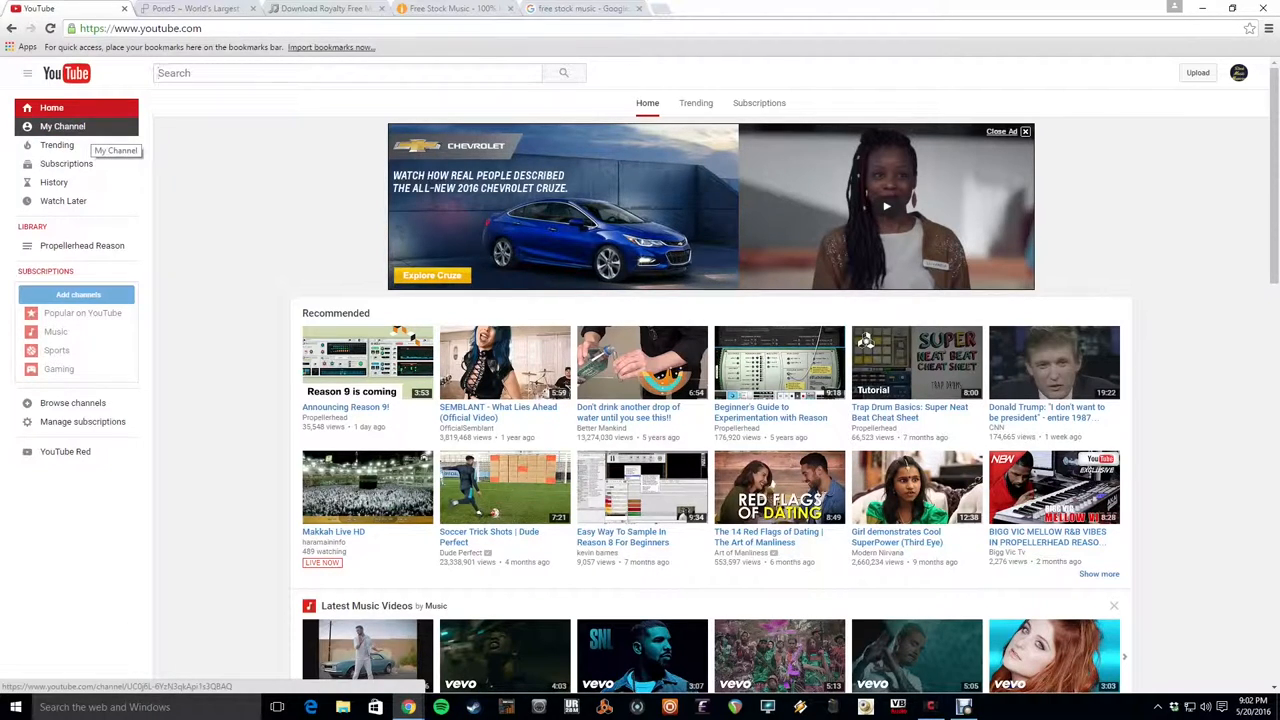
Go to My Channel on the way to the Creator Studio Audio Library
click(62, 126)
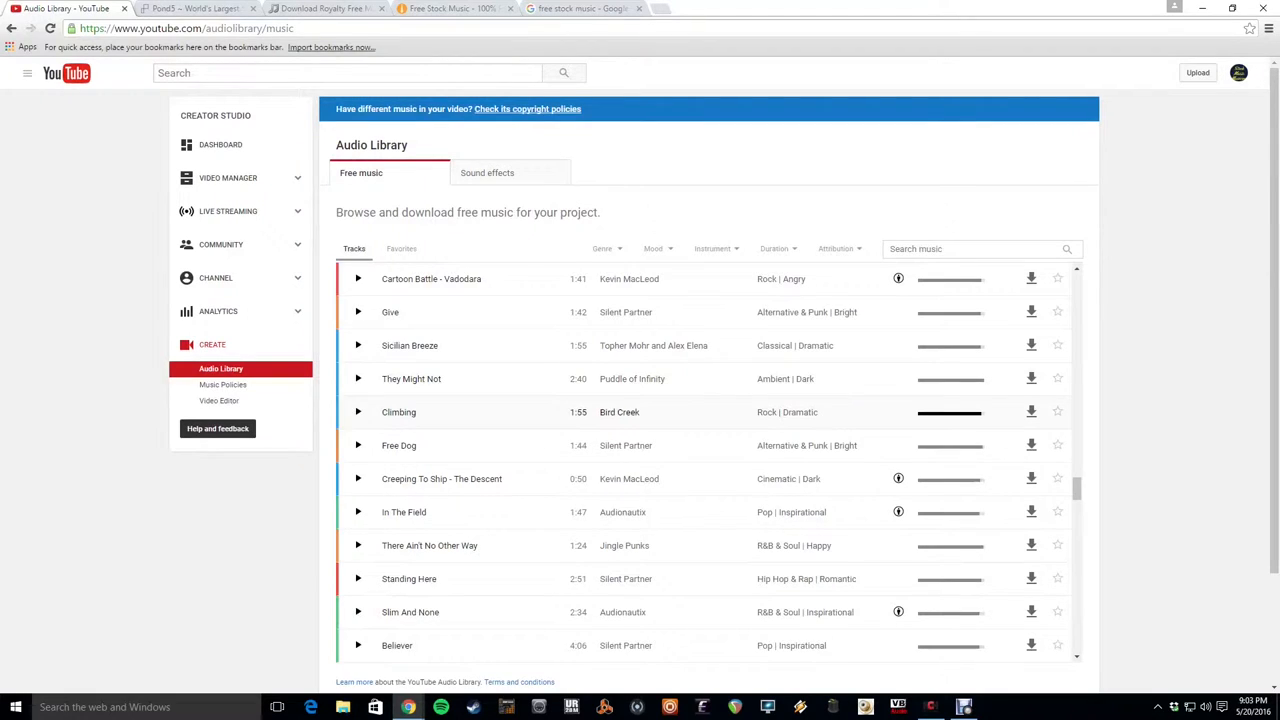
Expand the Free Dog track's usage terms, then show the free Sound effects collection
click(358, 444)
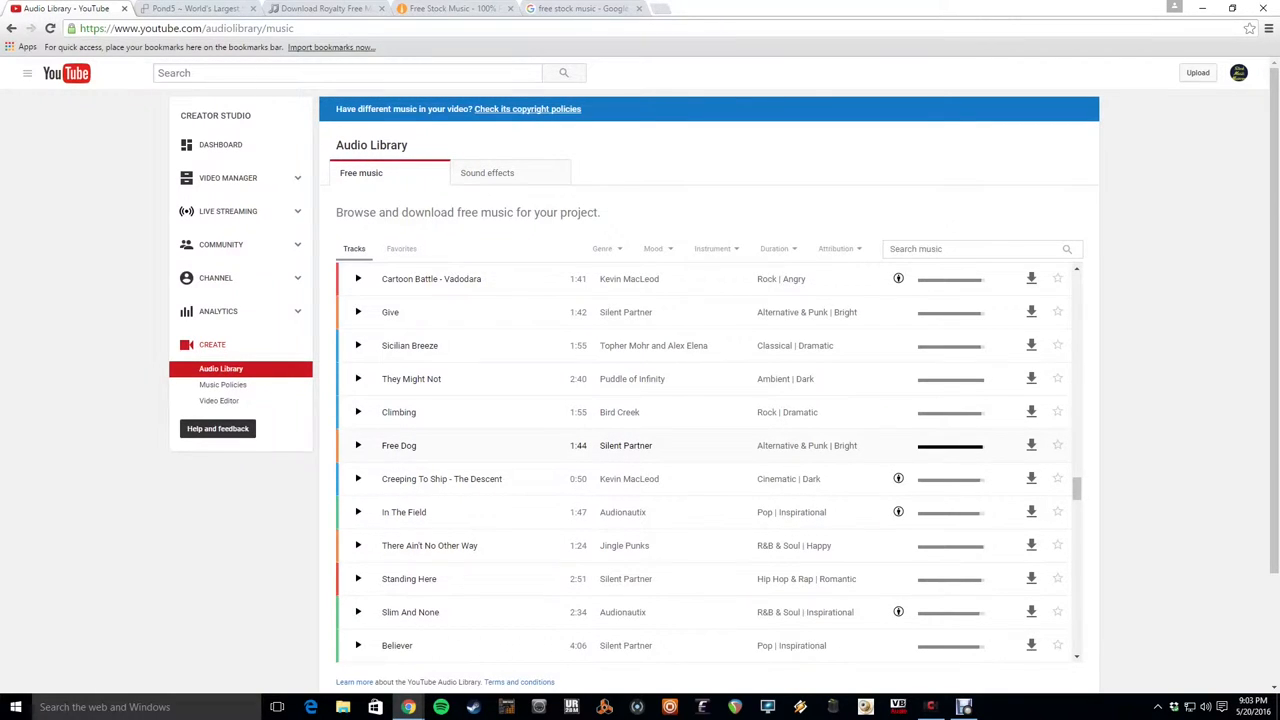
click(358, 444)
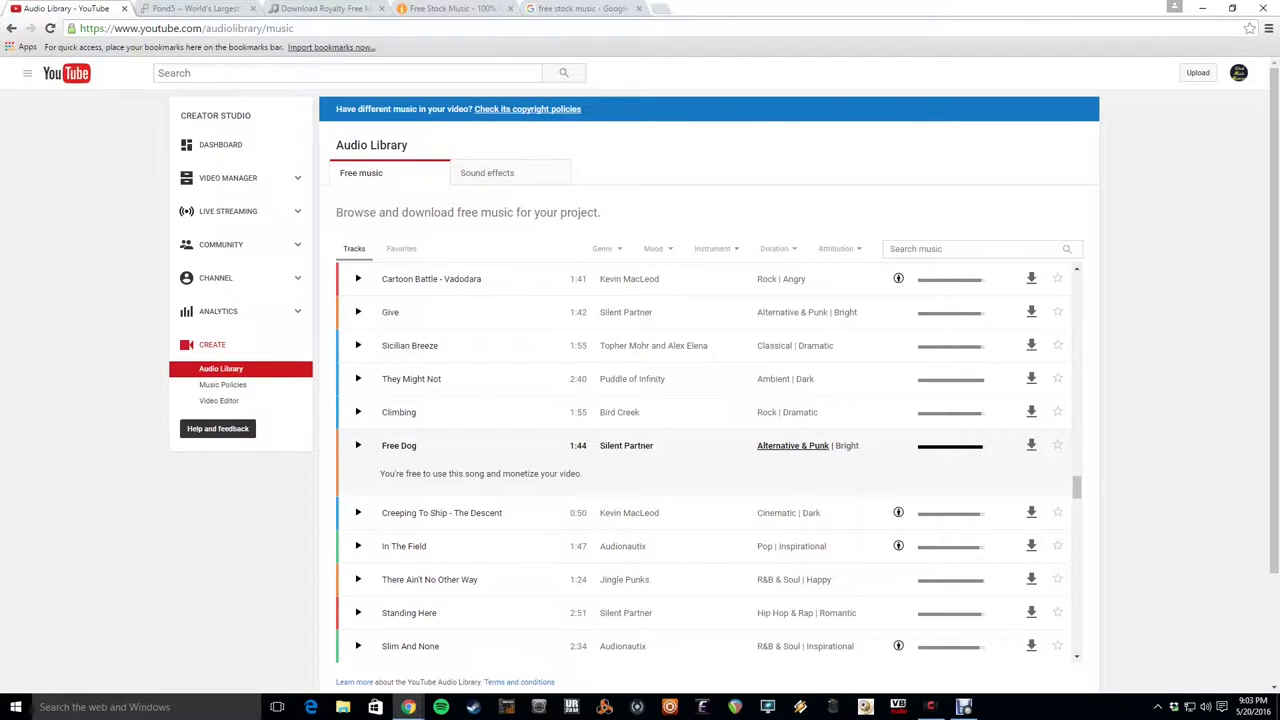
mouse_move(948, 278)
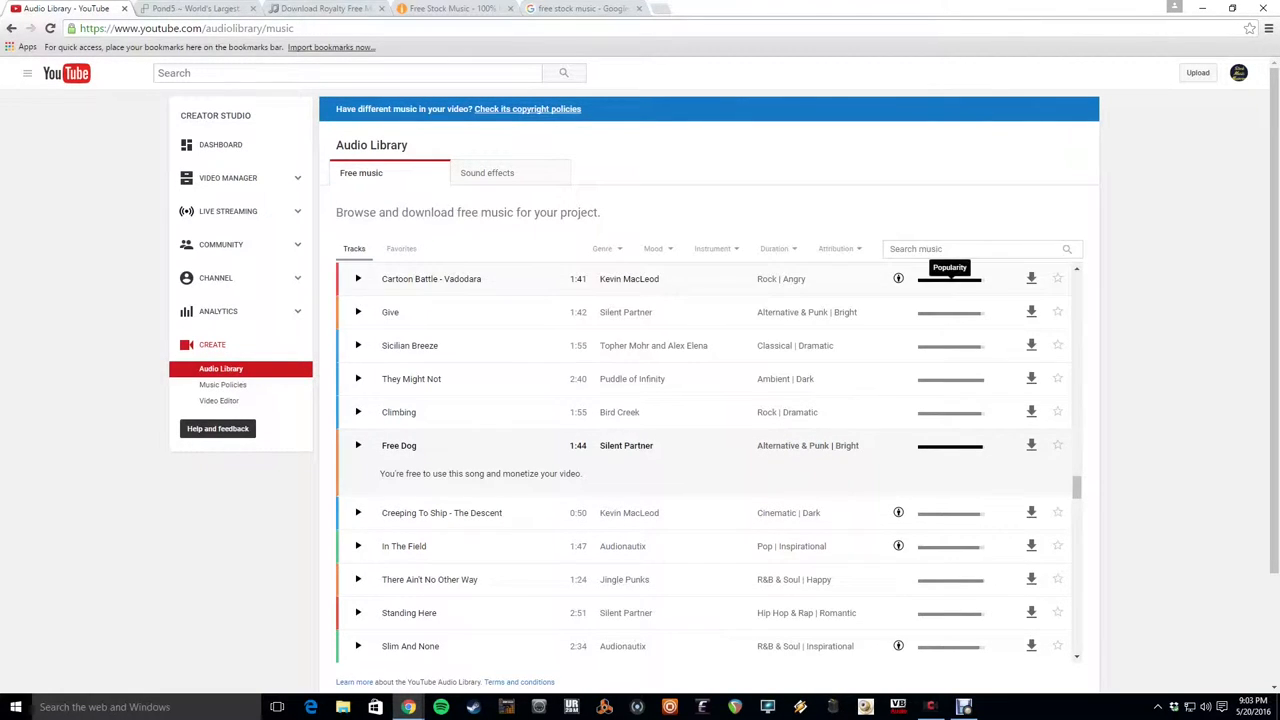
mouse_move(898, 278)
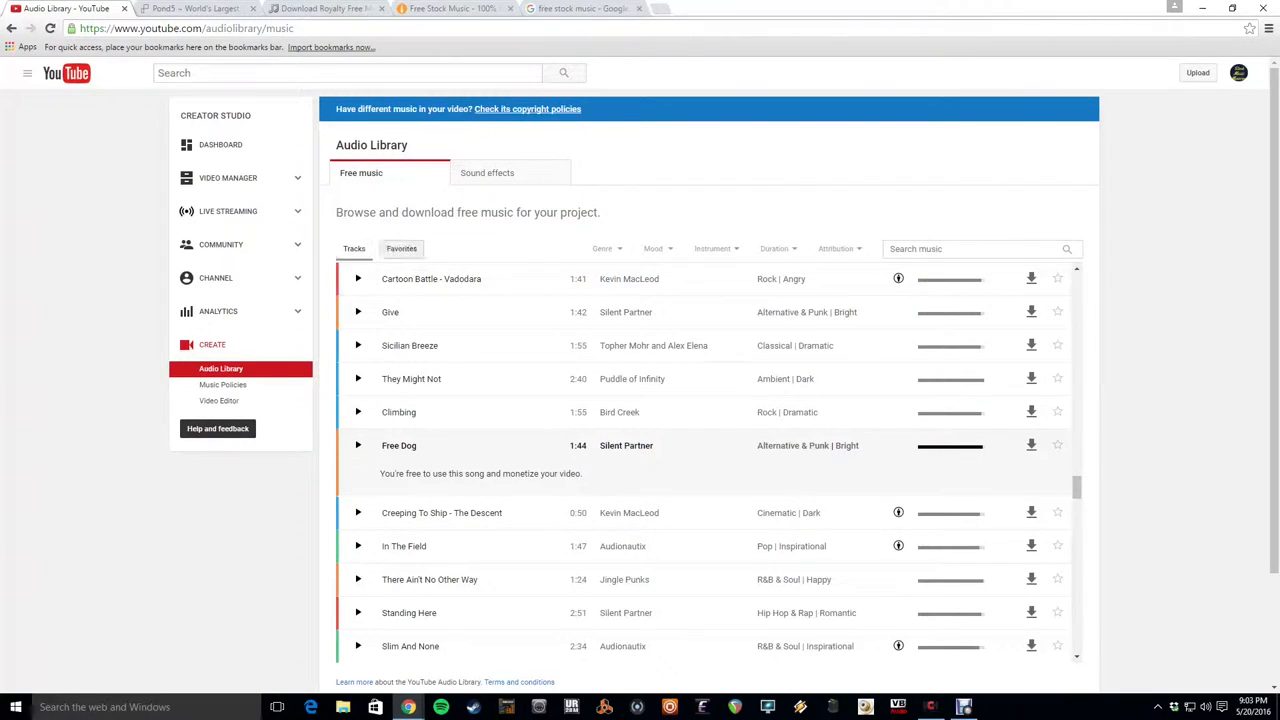
click(488, 172)
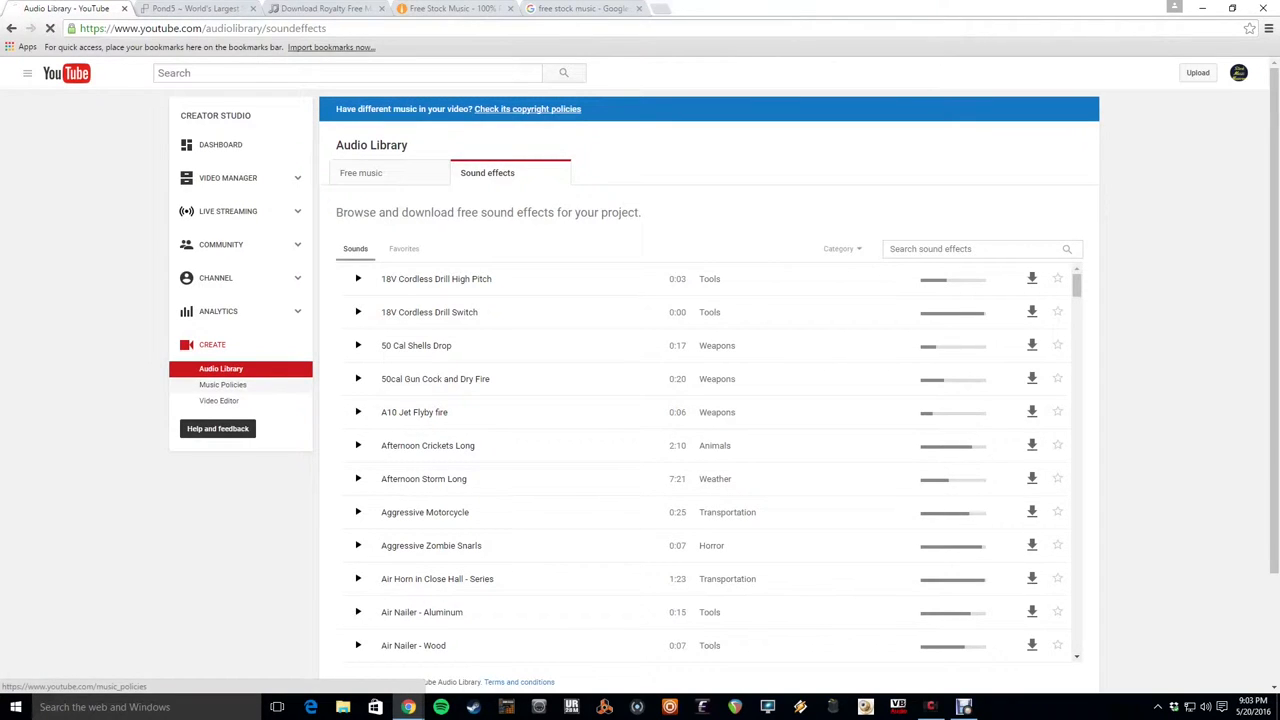
Show the Music Policies directory of songs and their copyright holders' policies
click(222, 384)
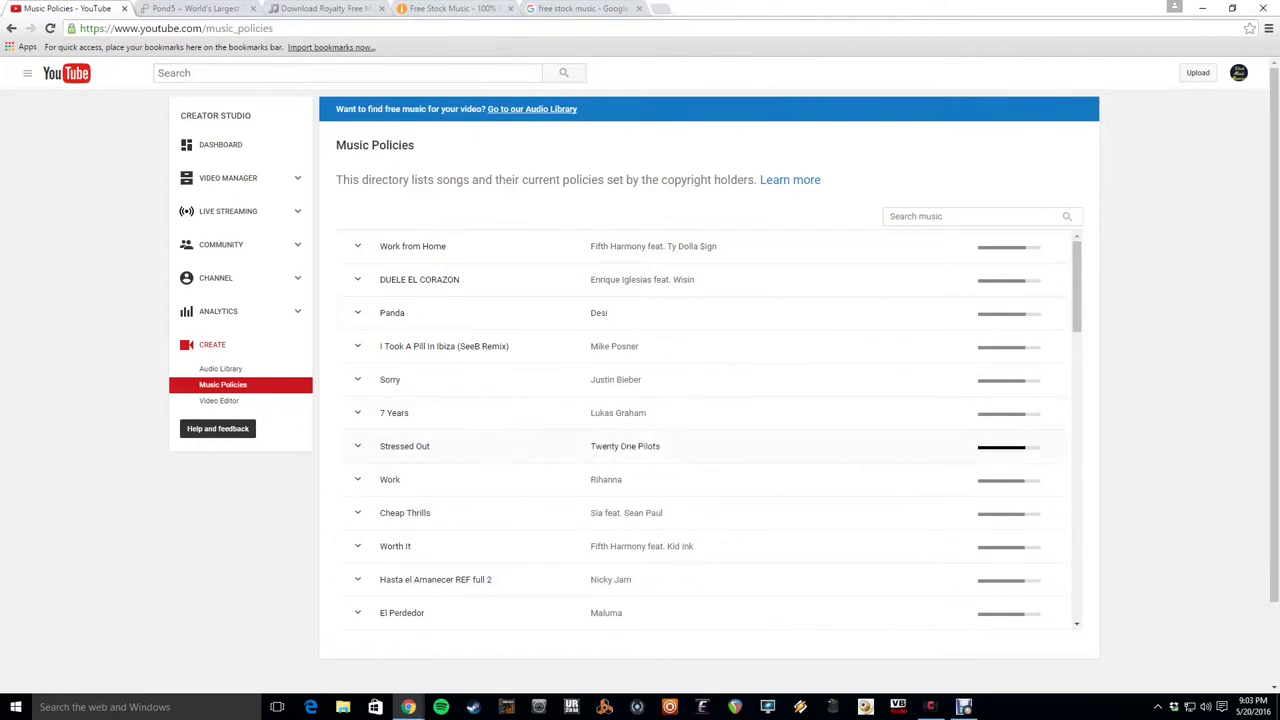
Expand Work from Home's playback and monetization policy, then move to the Pond5 site
click(356, 246)
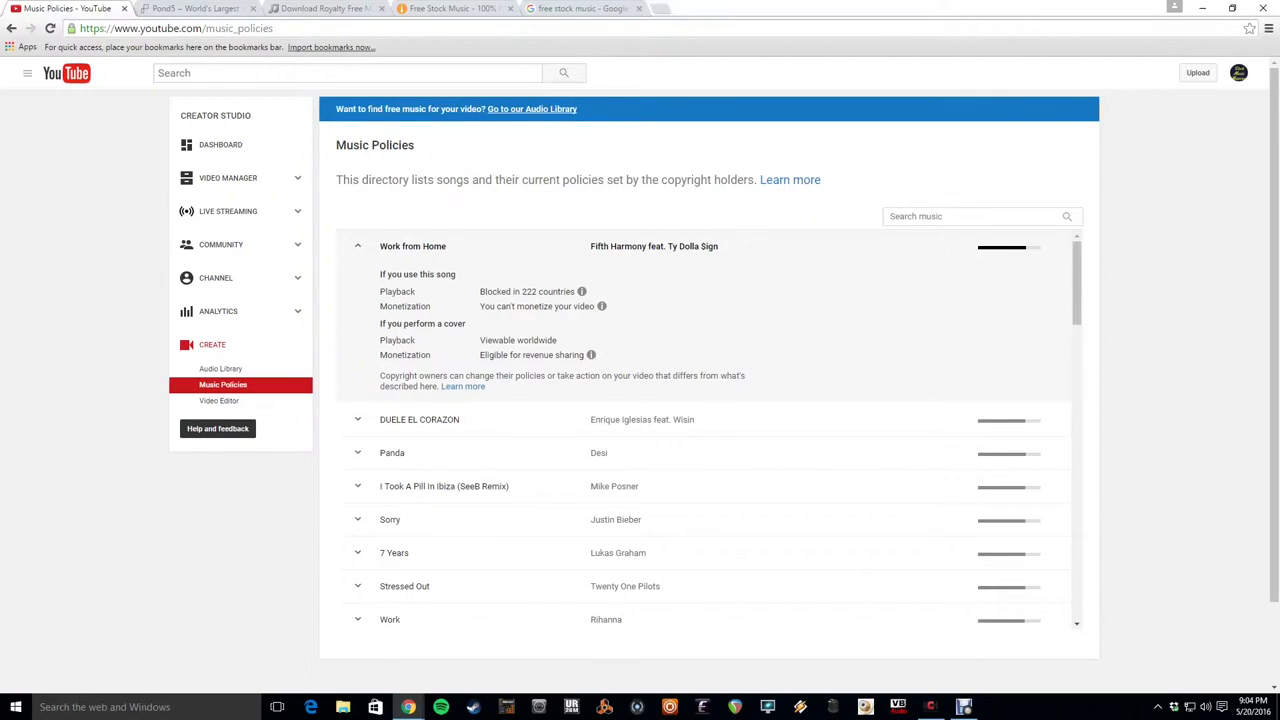
mouse_move(592, 356)
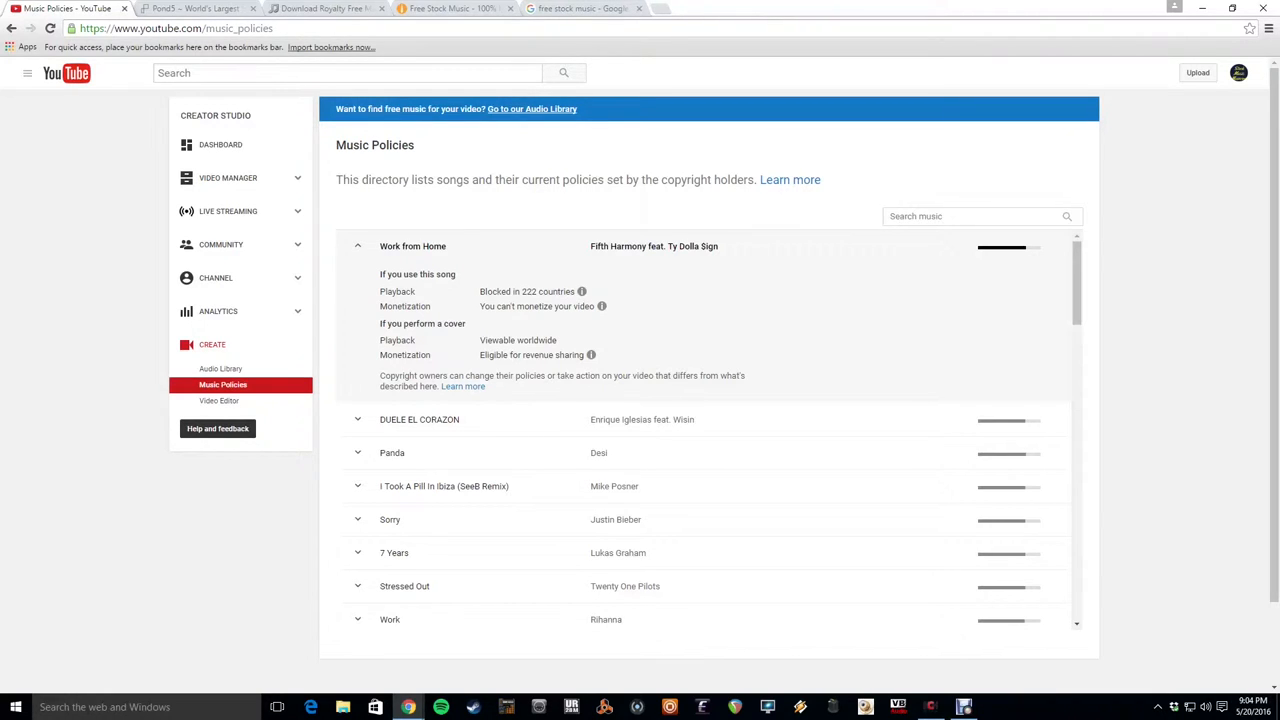
click(196, 8)
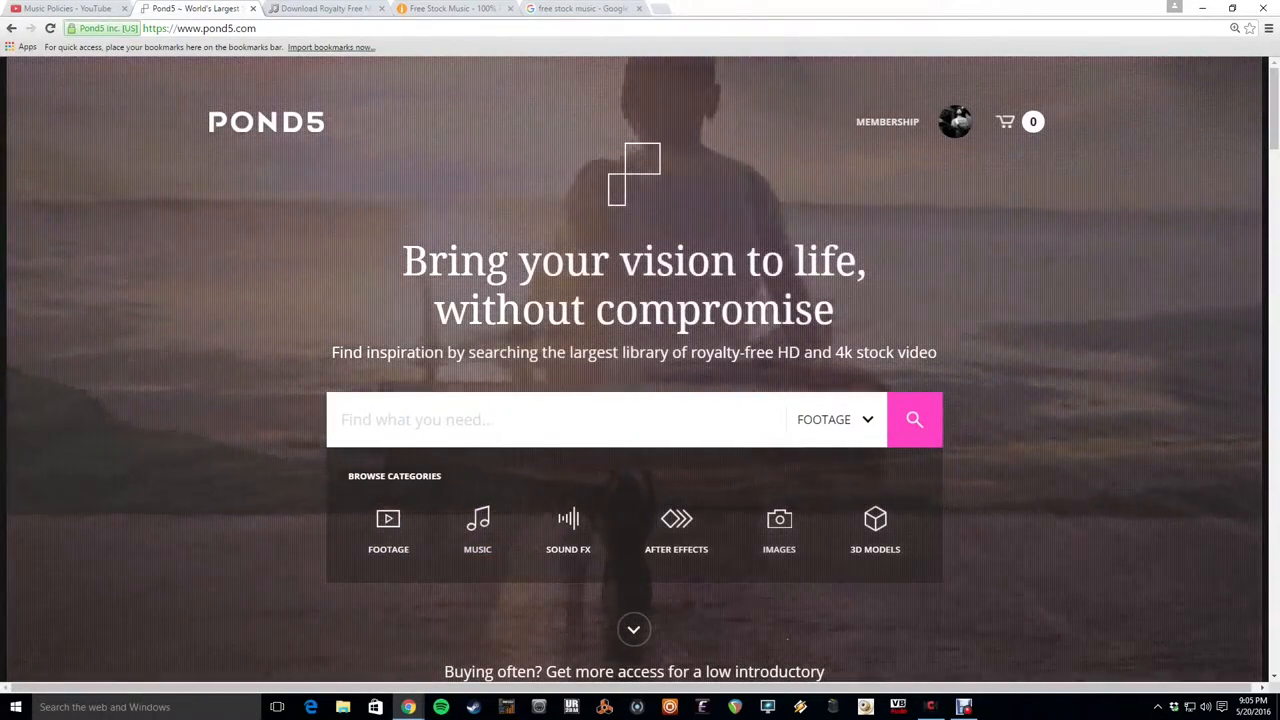
mouse_move(476, 530)
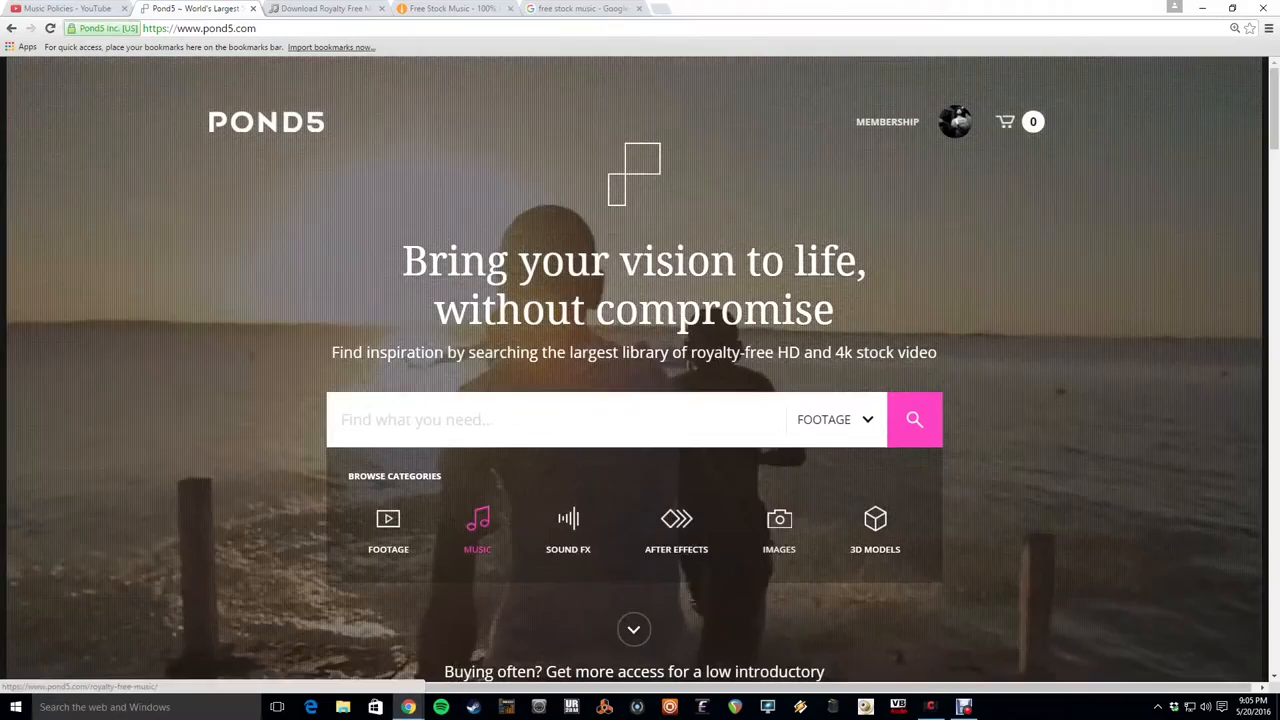
Browse Pond5's Music category down through the free public-domain tracks toward Folksongs - Improvised Couplets
click(476, 530)
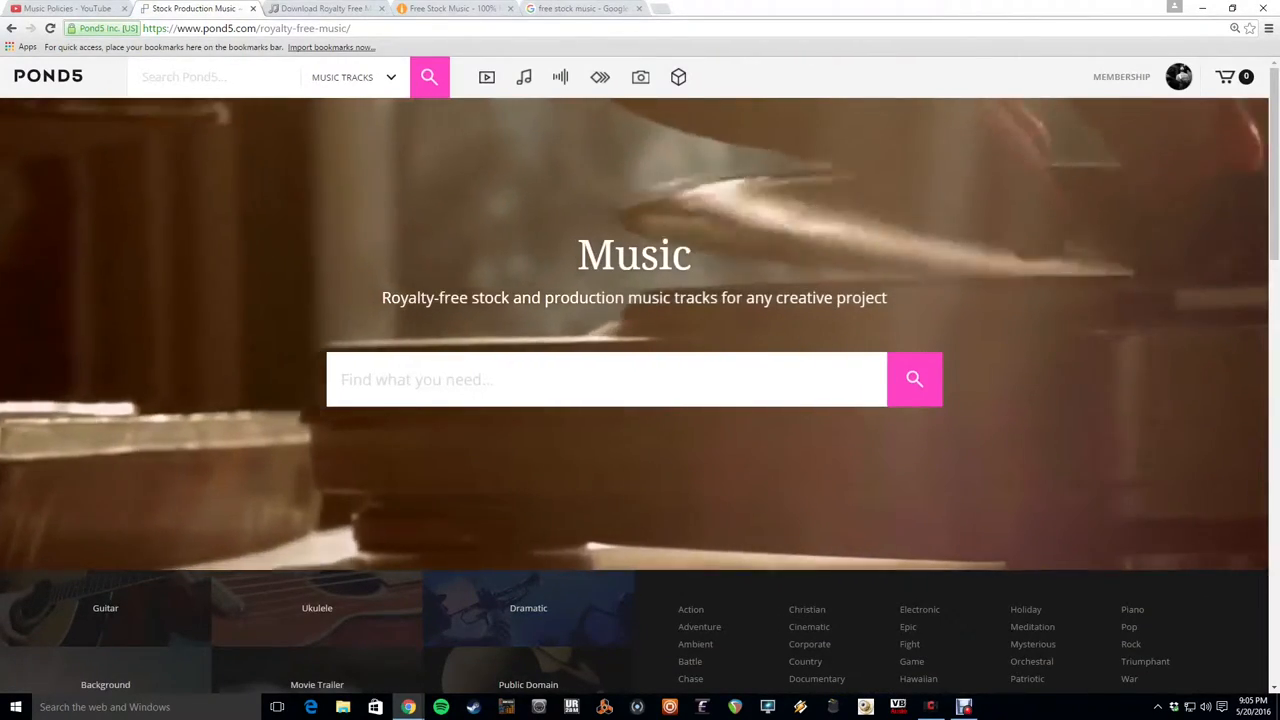
scroll(down, 3)
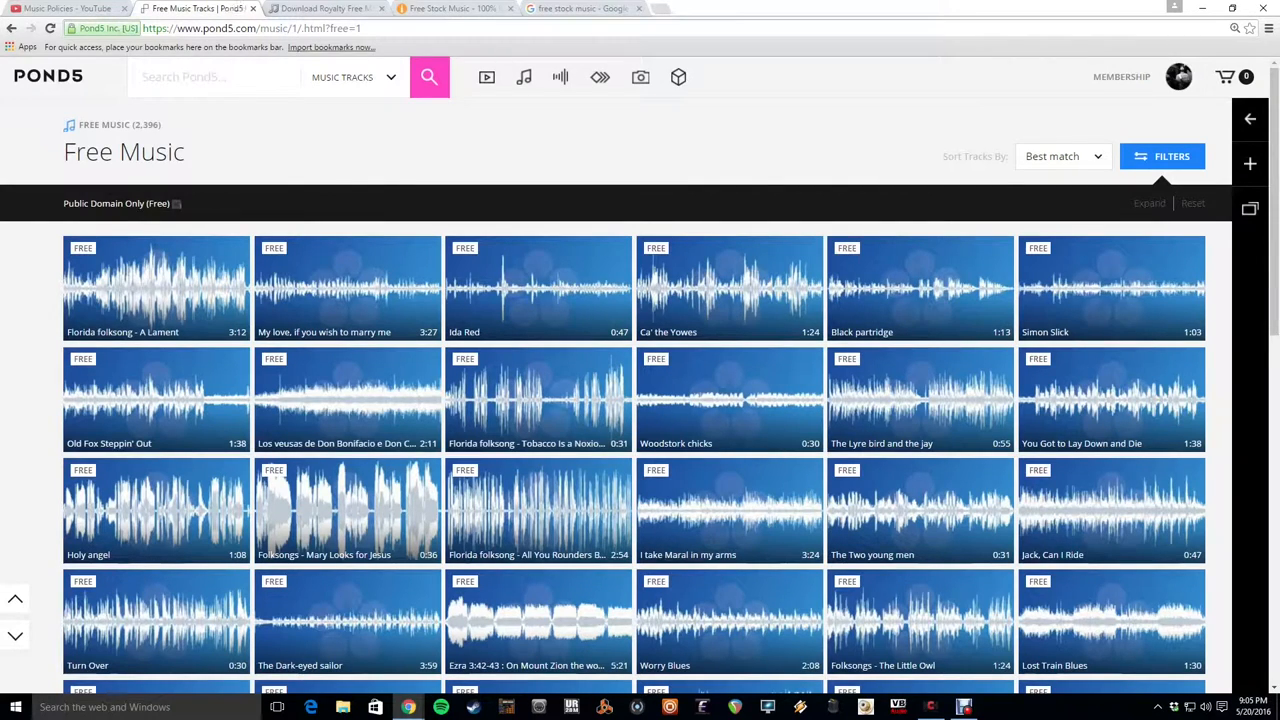
scroll(down, 3)
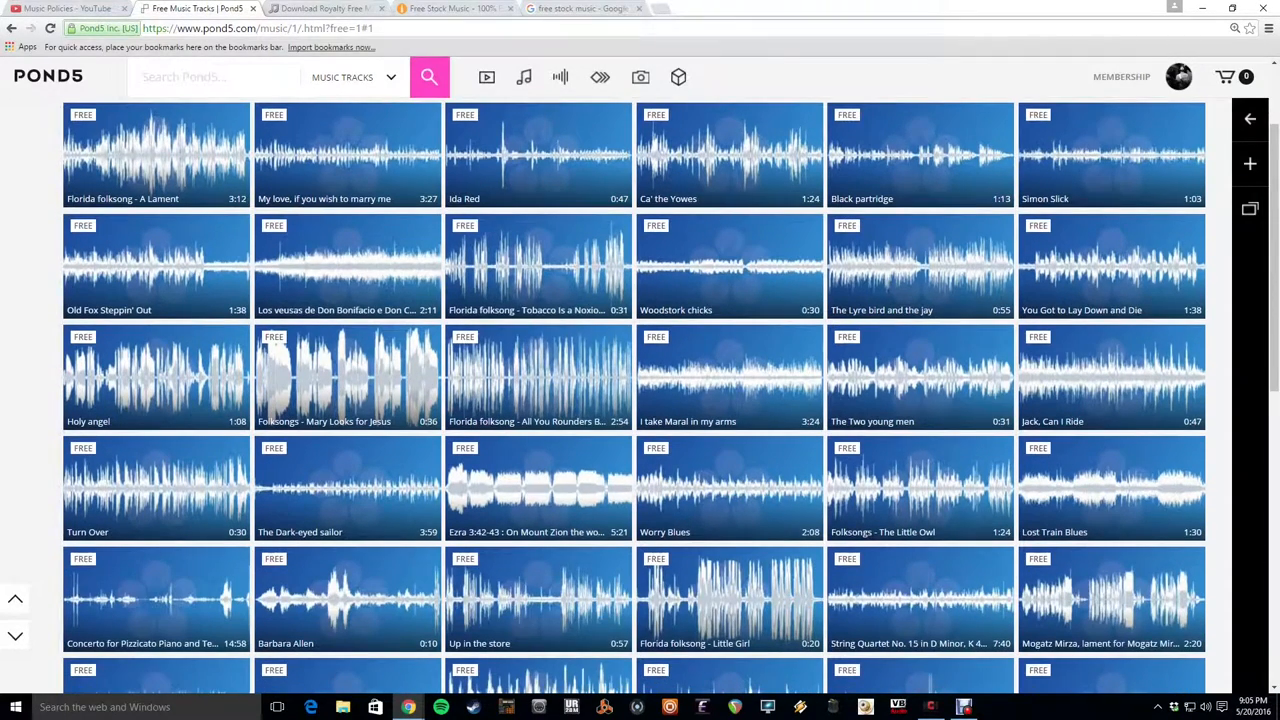
scroll(down, 3)
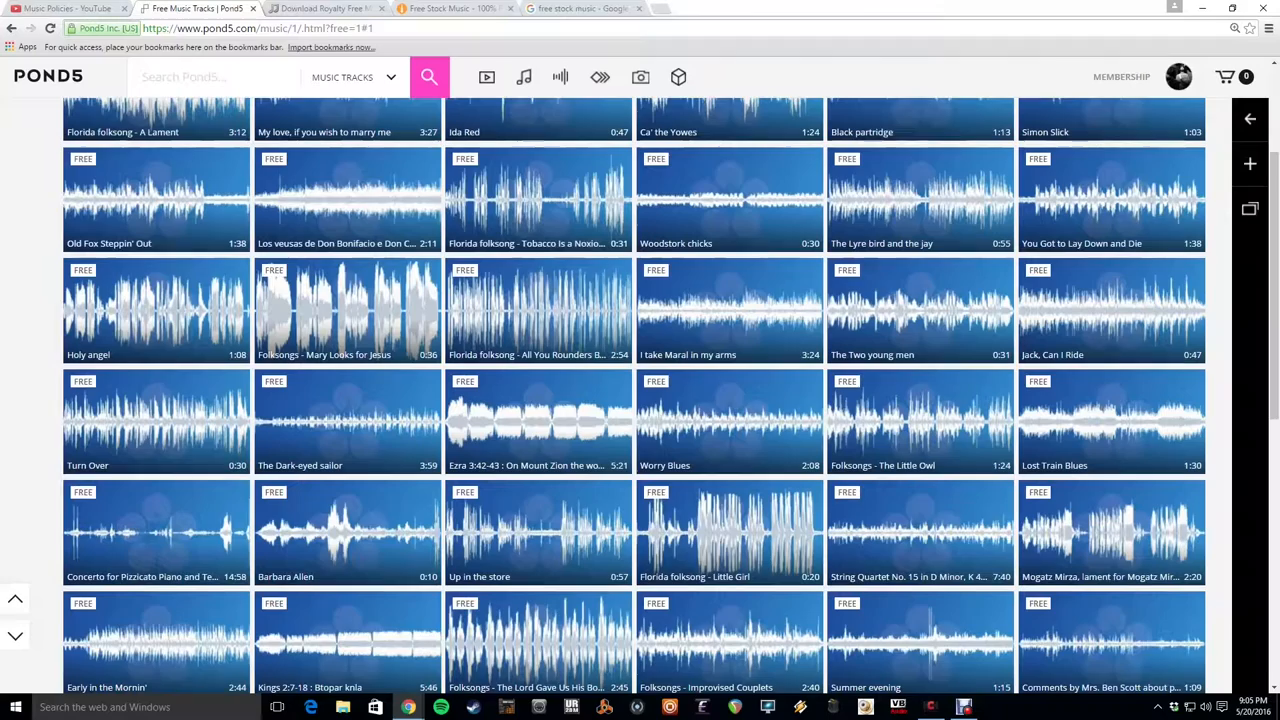
scroll(down, 3)
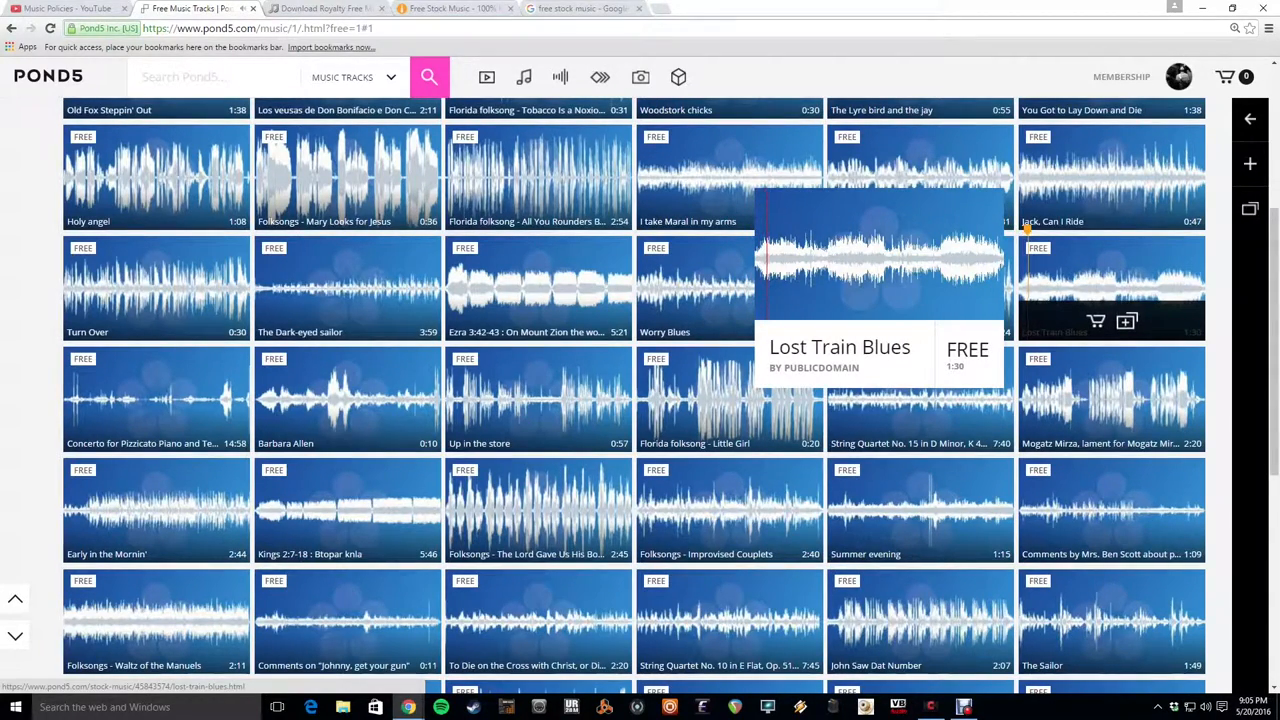
scroll(down, 3)
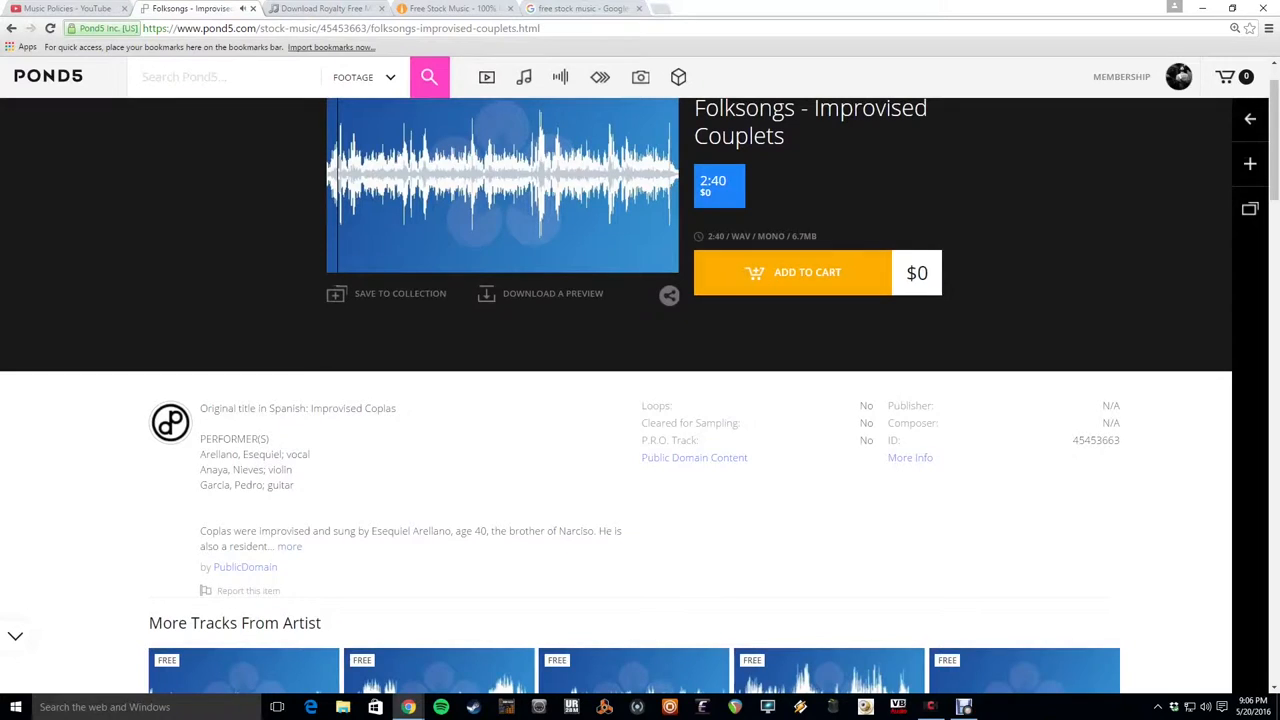
scroll(down, 3)
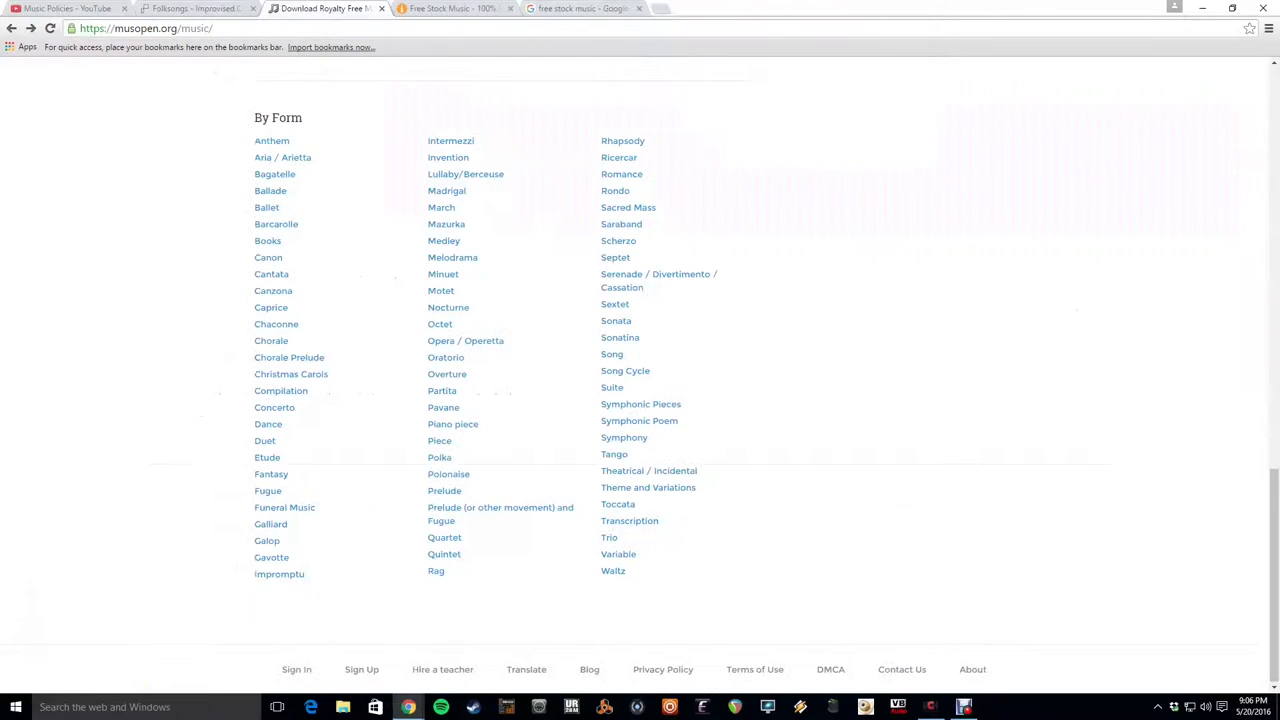
Reach the By Form section of Musopen's royalty-free music page and go to the Tango page
scroll(up, 3)
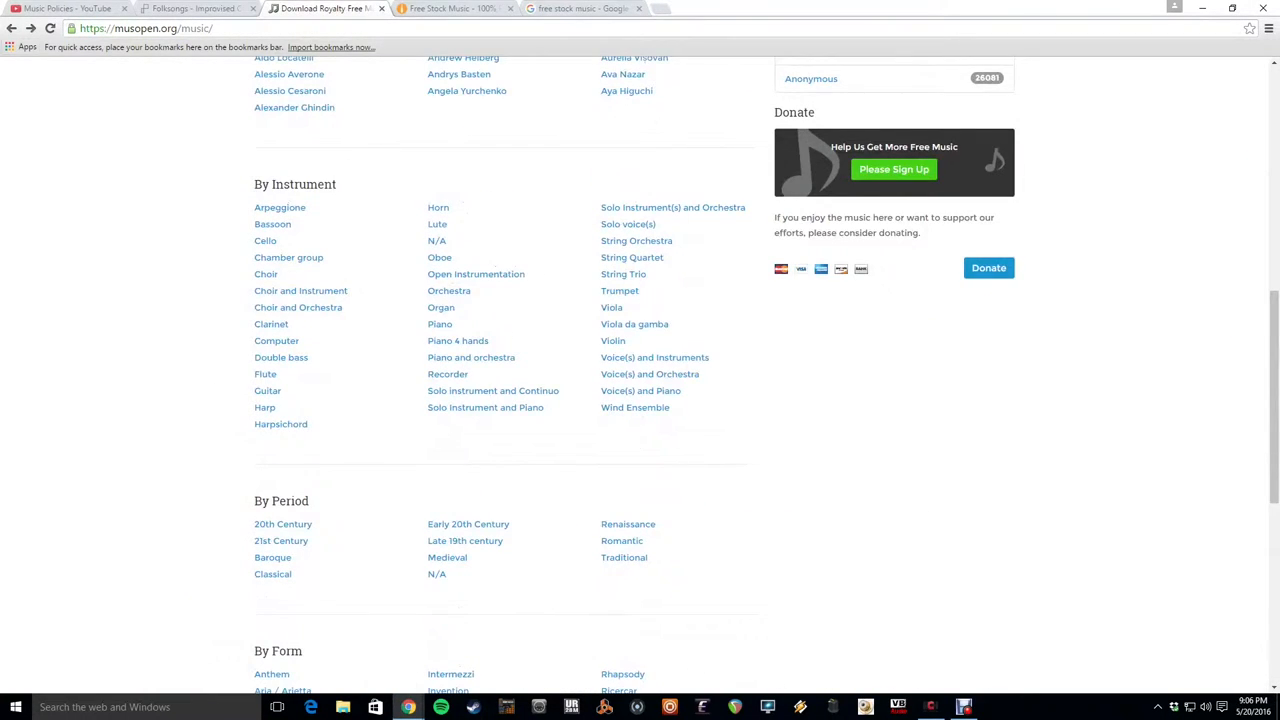
scroll(up, 3)
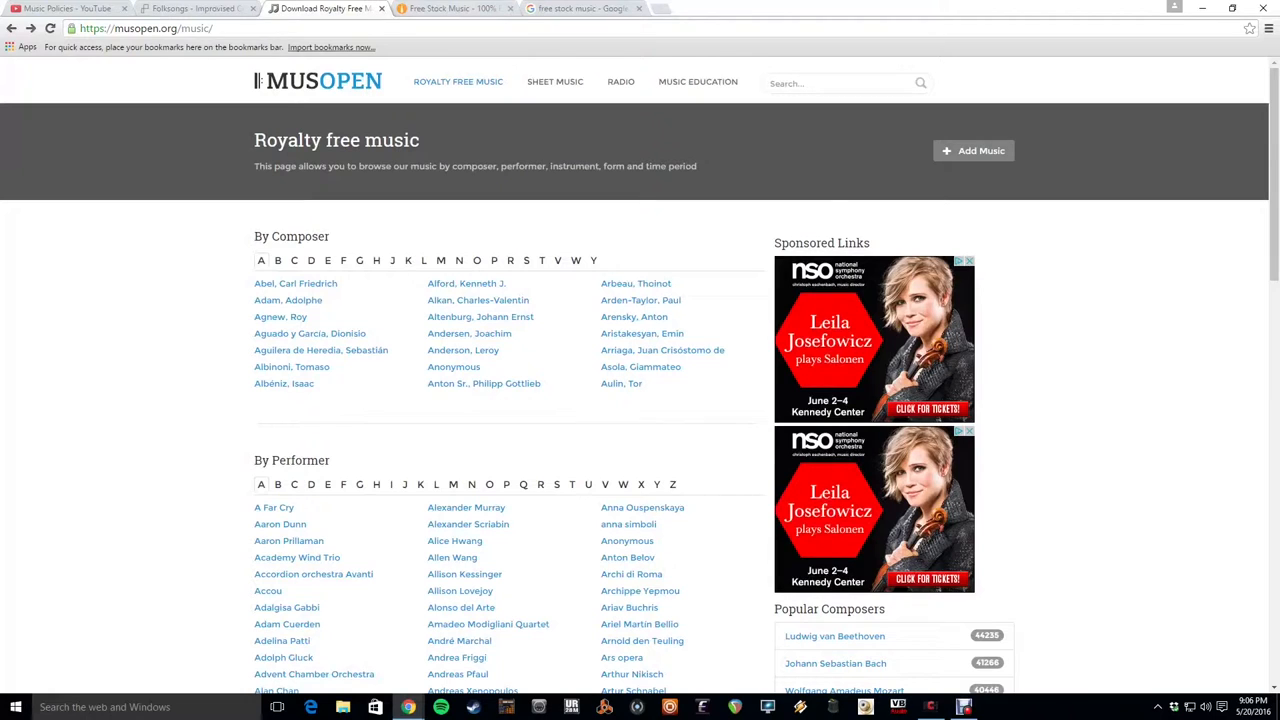
scroll(down, 3)
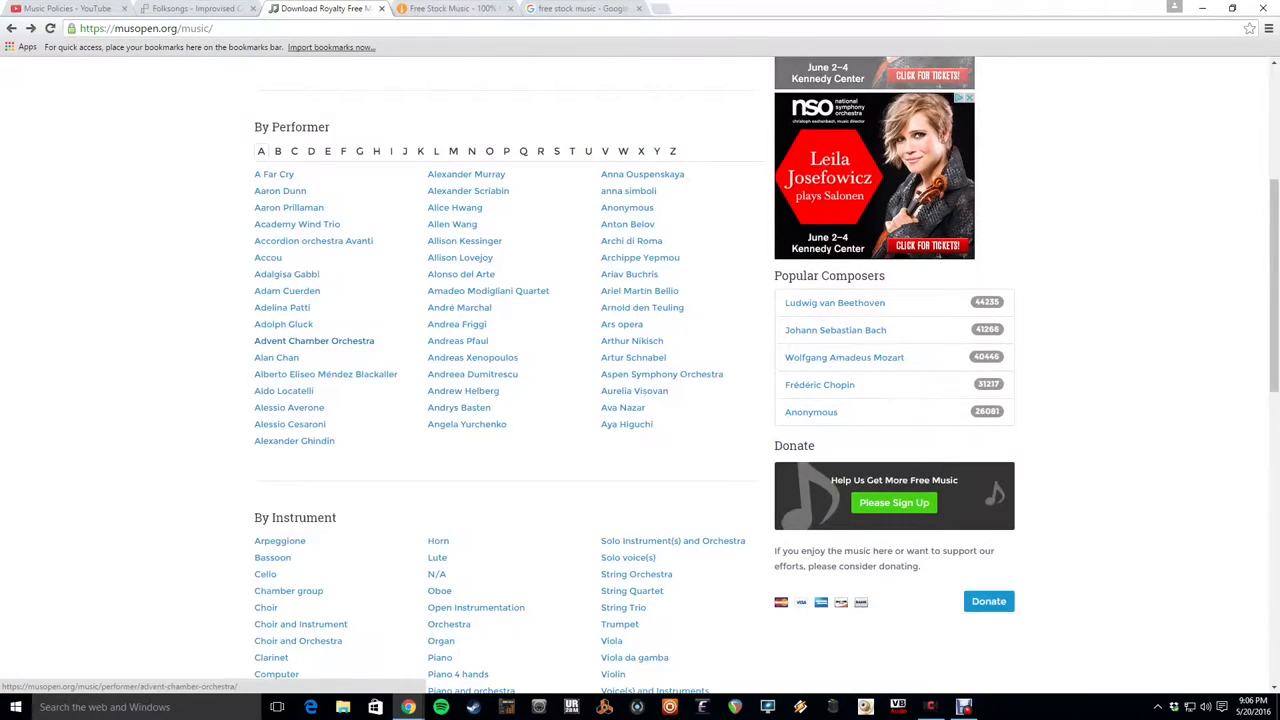
scroll(down, 3)
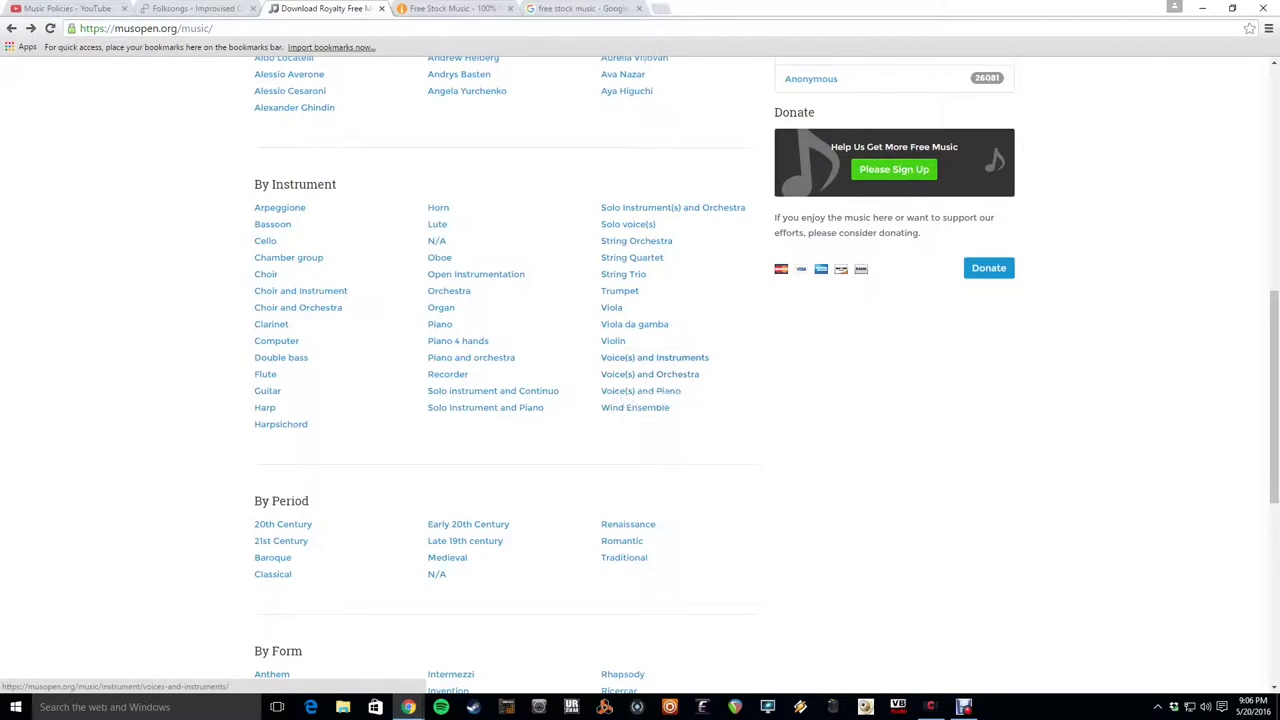
scroll(down, 3)
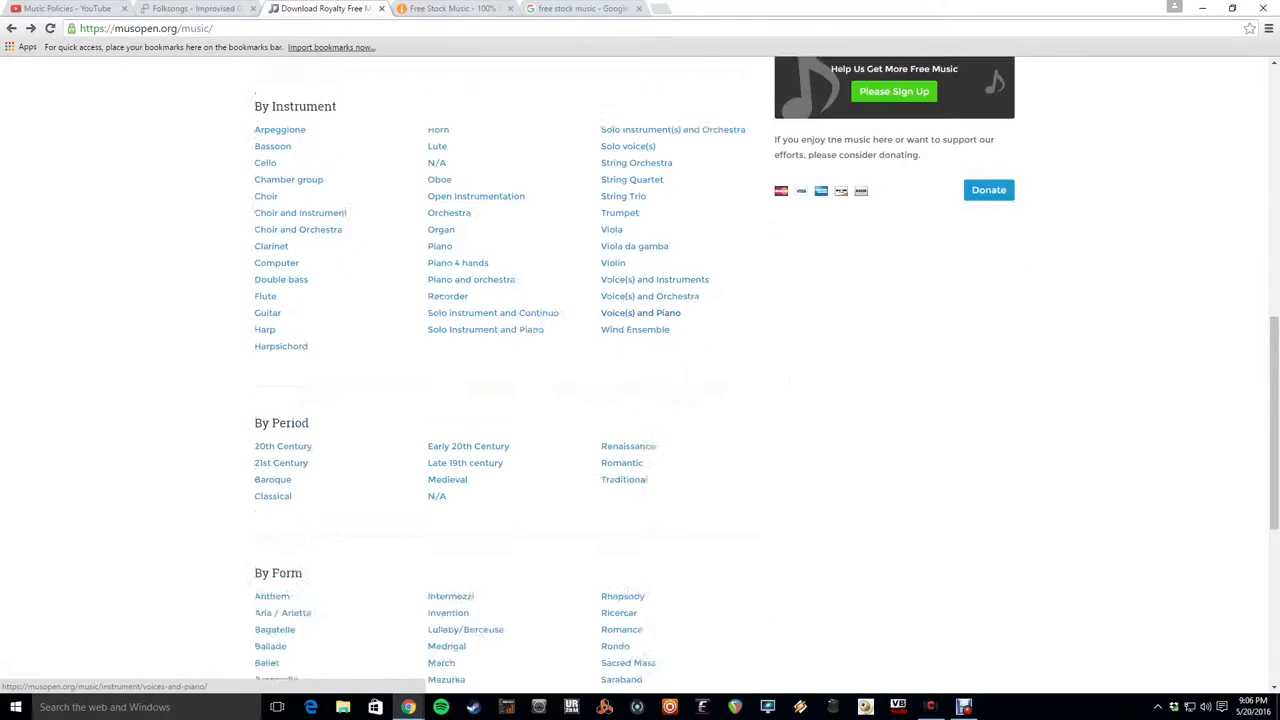
scroll(down, 3)
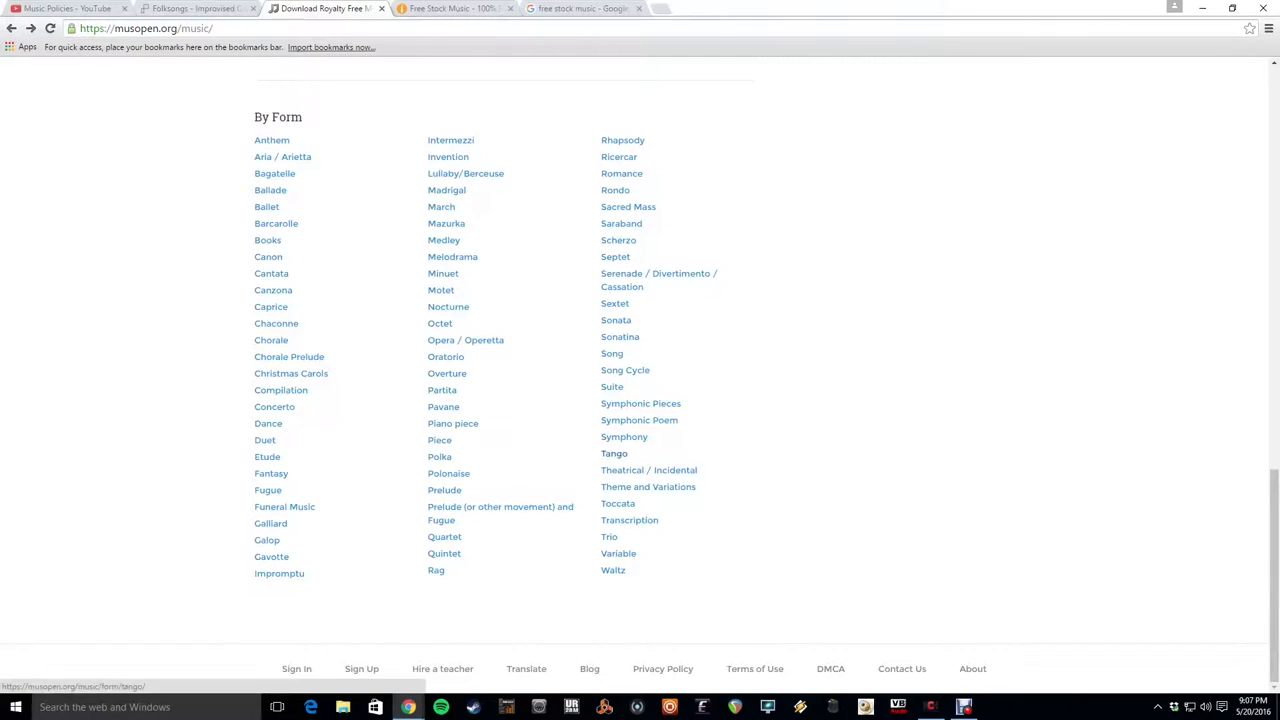
click(614, 452)
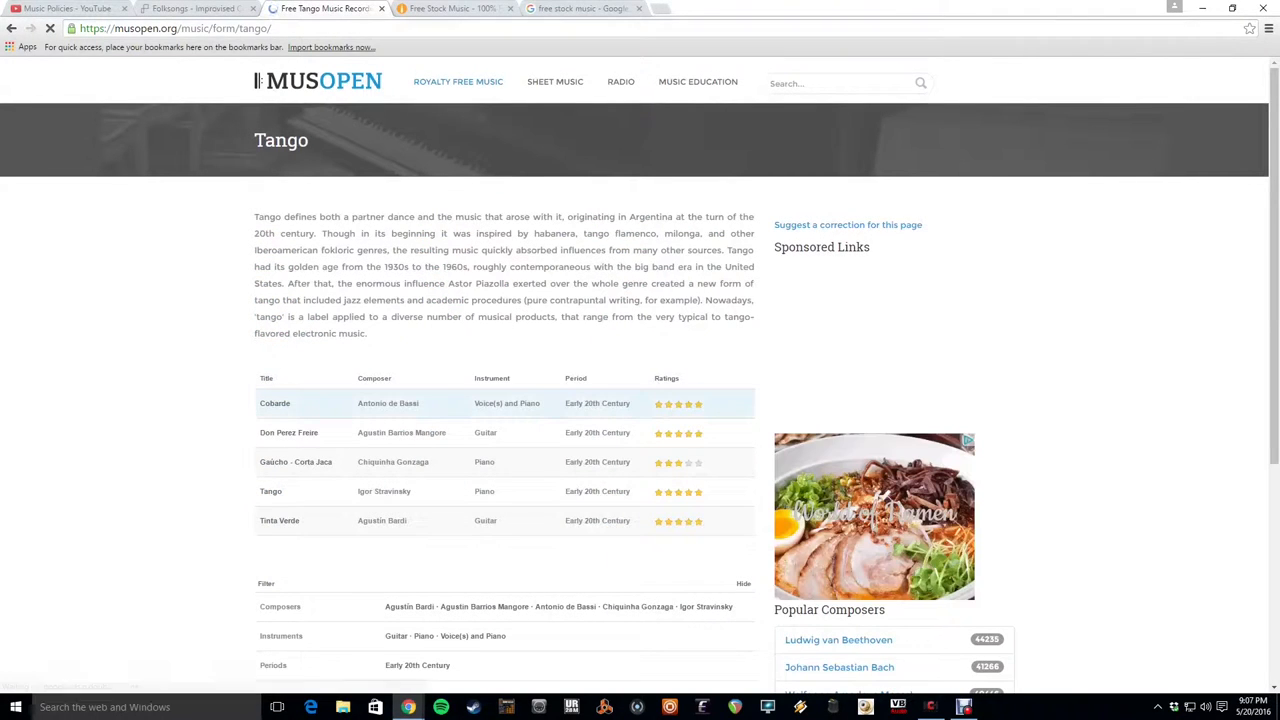
Show the Cobarde tango piece, then move on to the Free Stock Music site
click(276, 404)
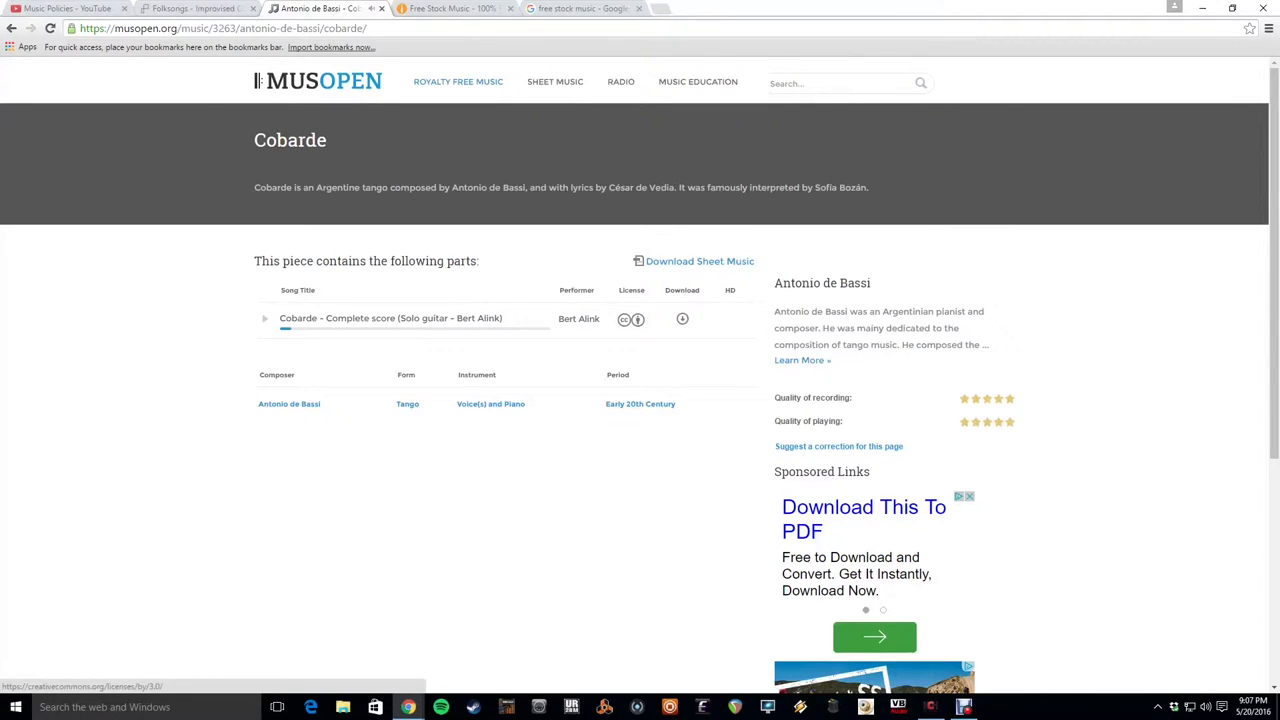
click(624, 320)
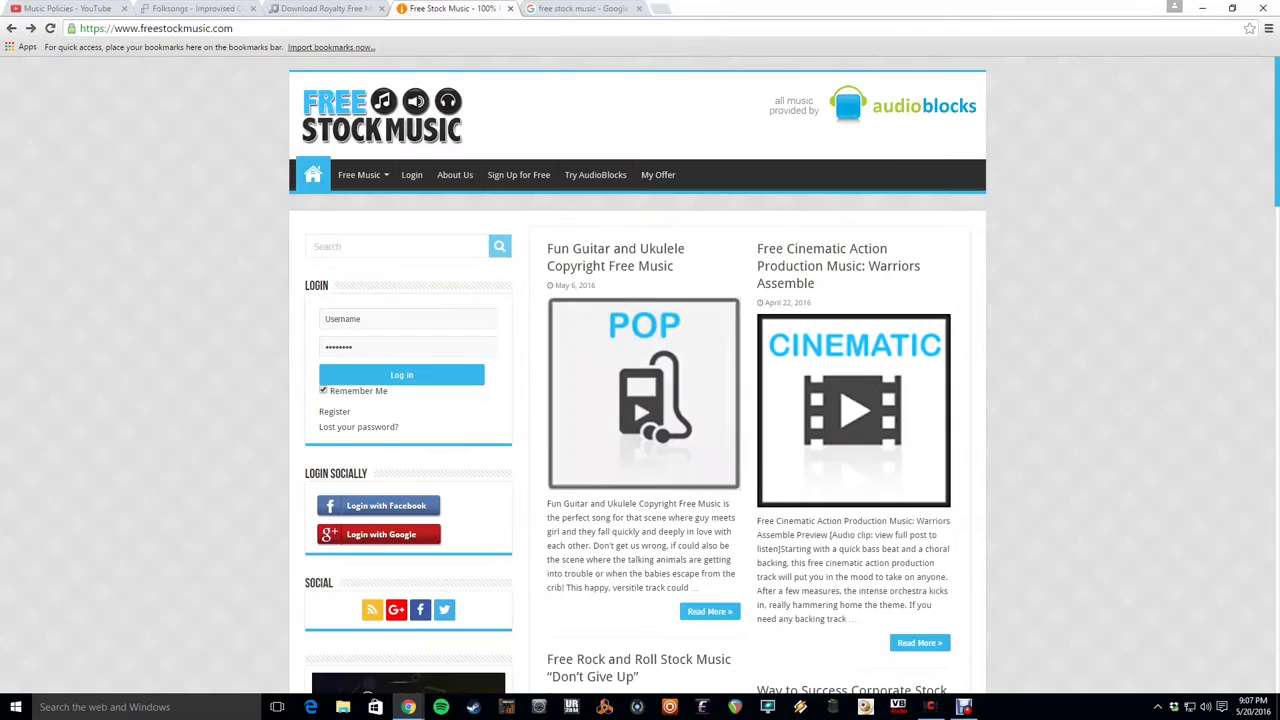
Move down to the More Results from AudioBlocks section with Triumphant Classical Piano Music
scroll(down, 3)
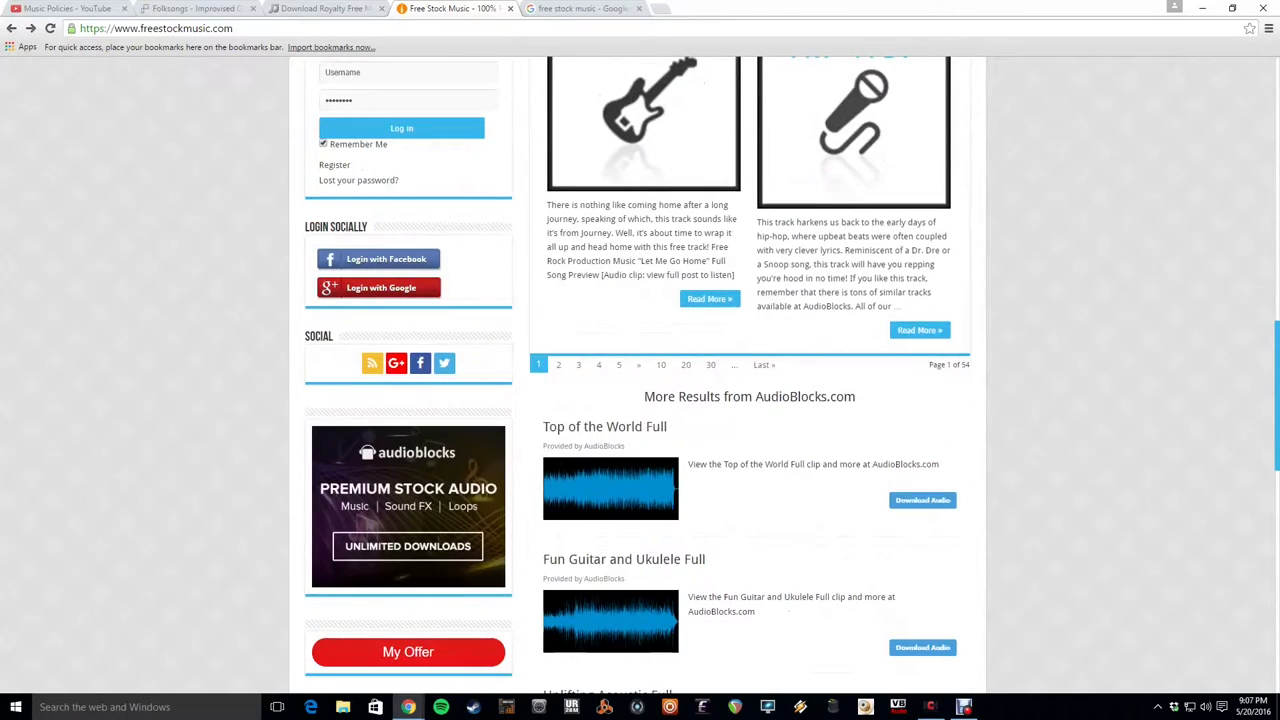
scroll(down, 3)
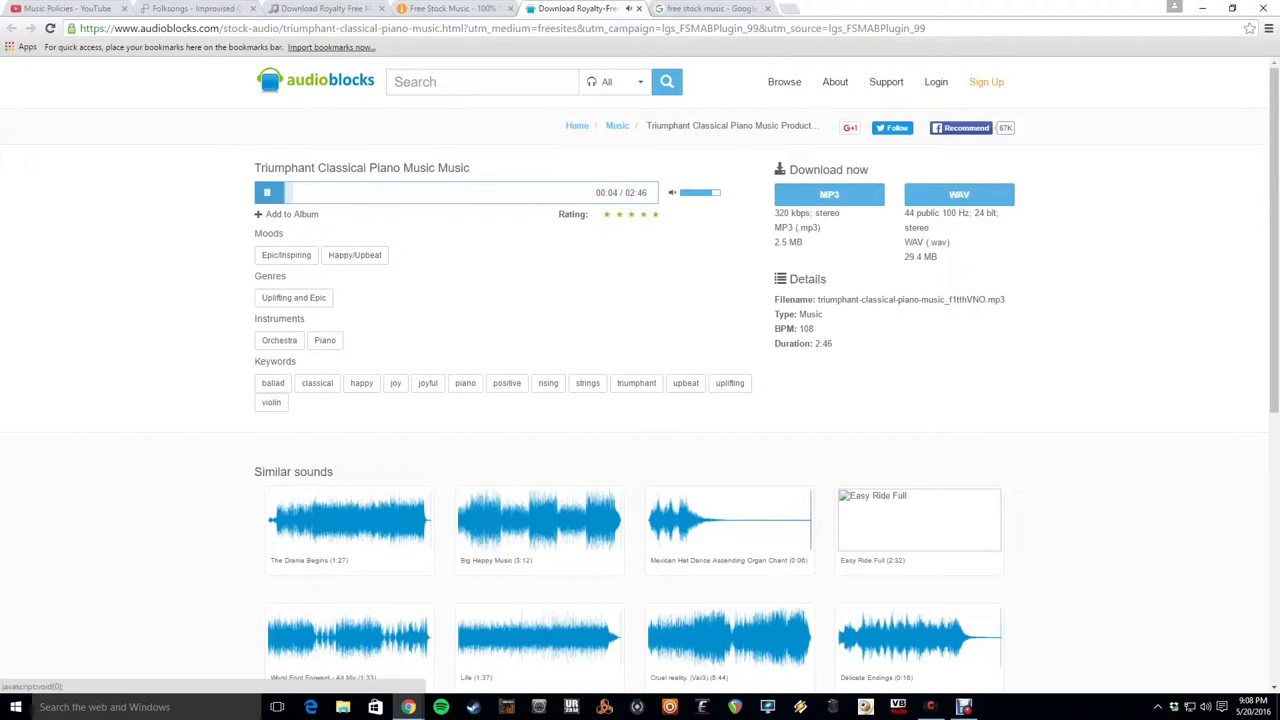
Pause the Triumphant Classical Piano Music preview and return to the Free Stock Music site
click(268, 192)
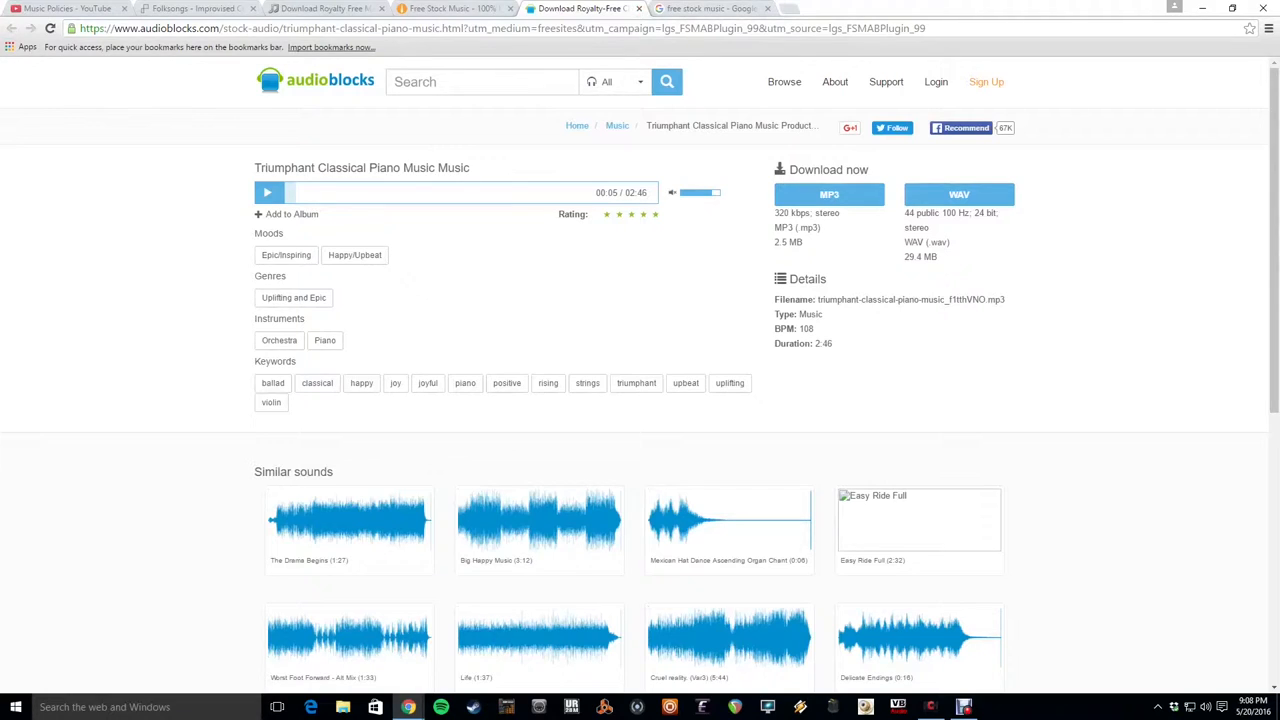
click(450, 8)
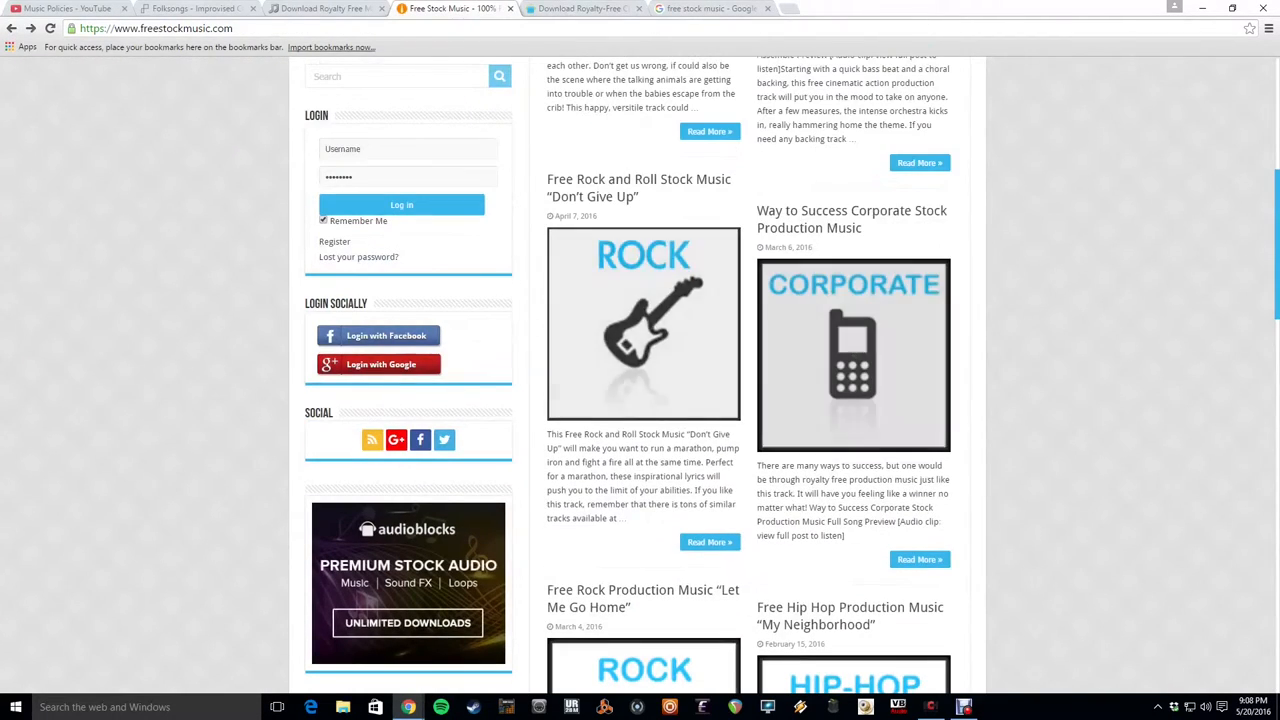
Play and pause the Fun Guitar and Ukulele preview and review its AIFF, WAV and MP3 downloads
scroll(up, 3)
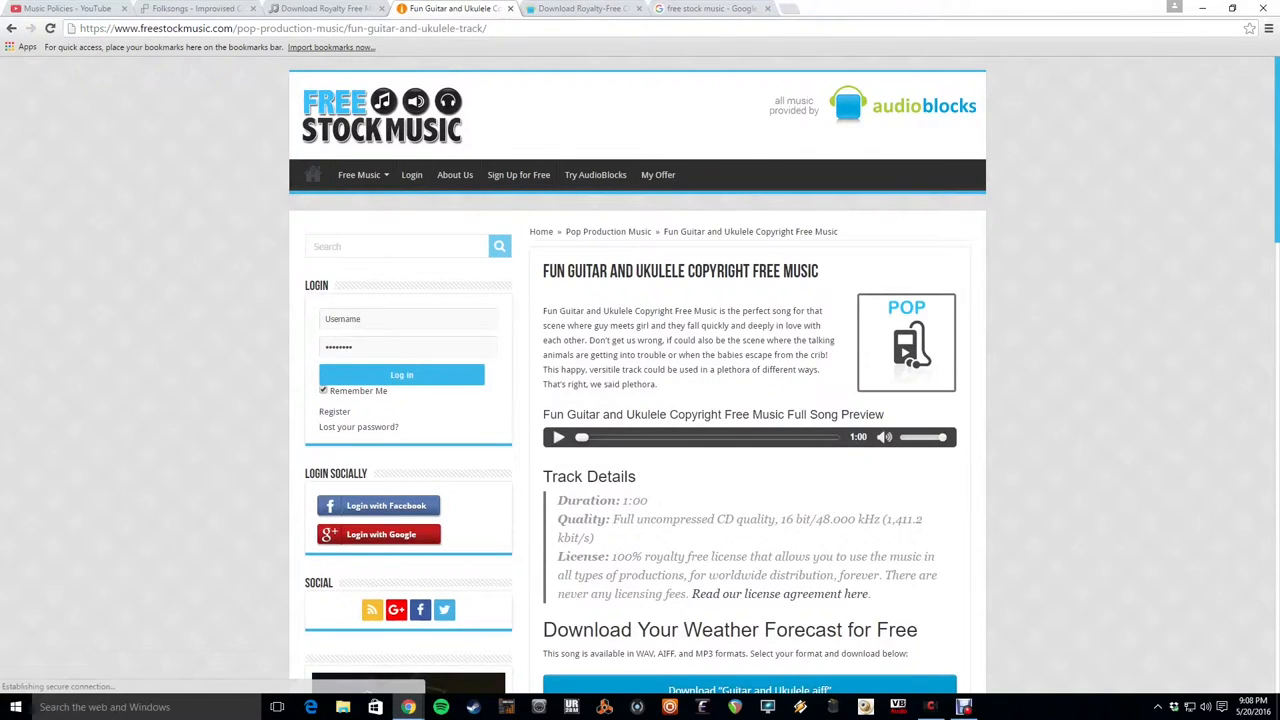
click(558, 436)
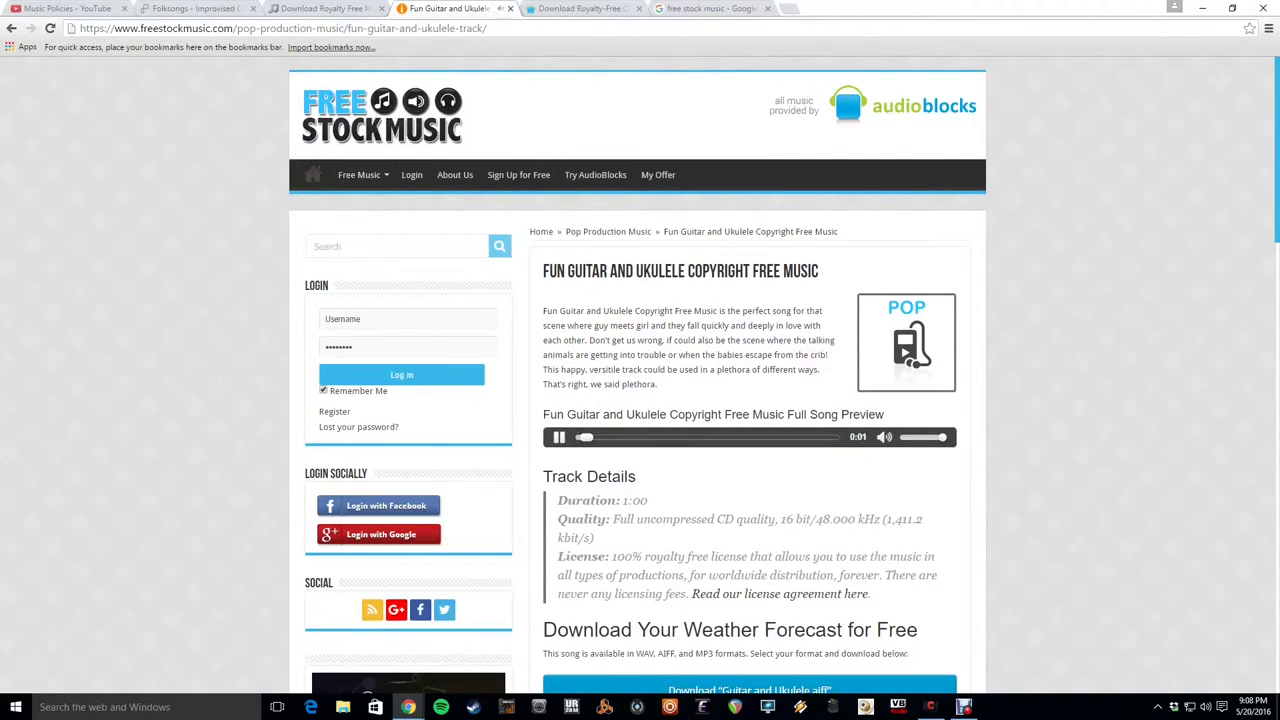
click(560, 436)
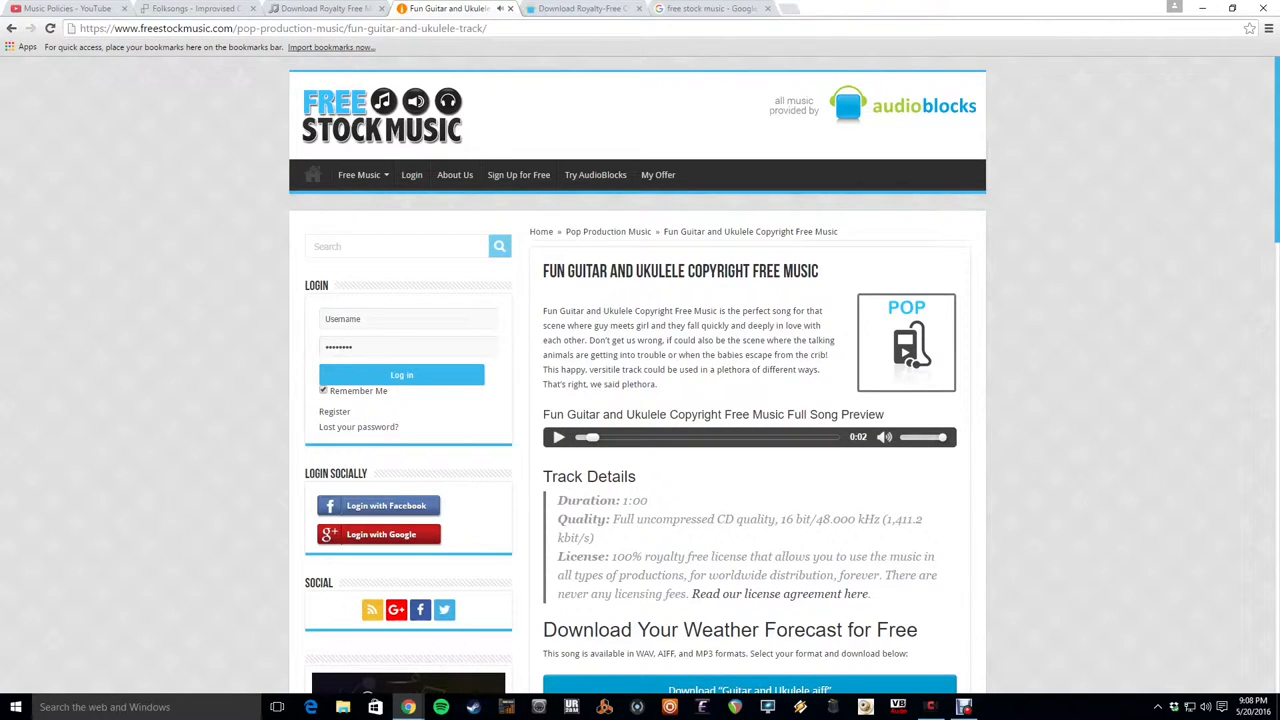
scroll(down, 3)
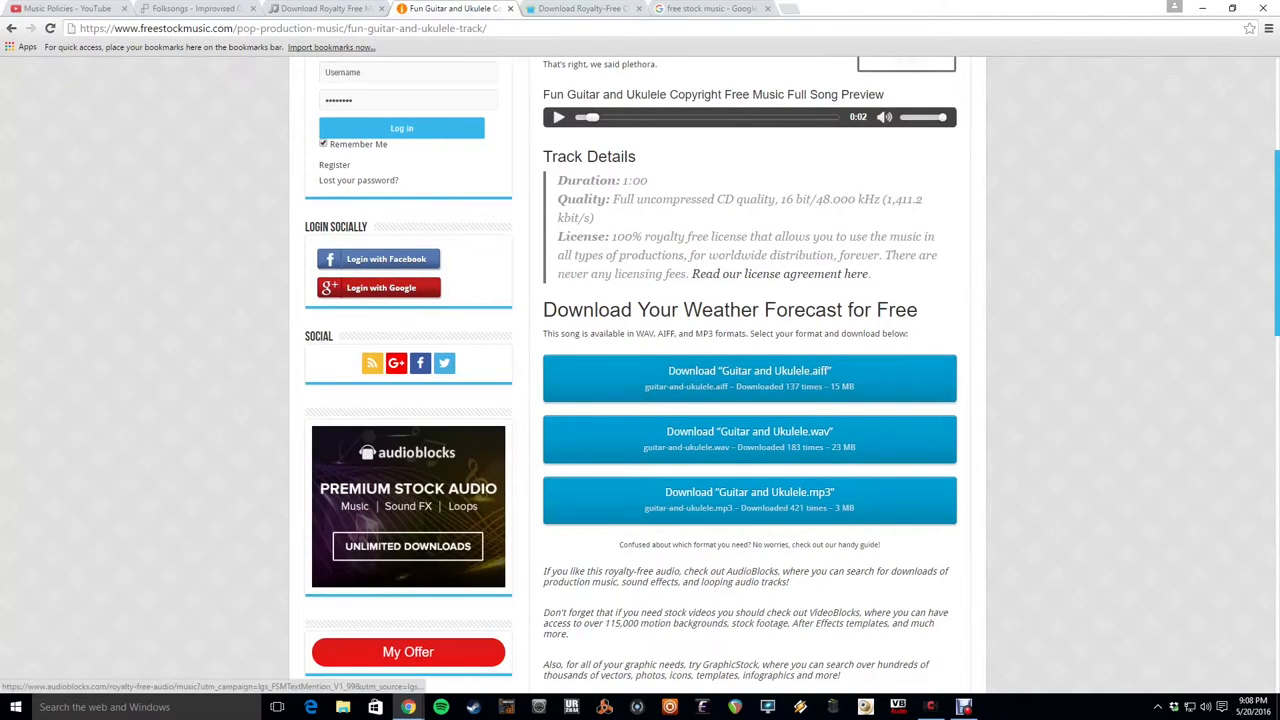
scroll(up, 3)
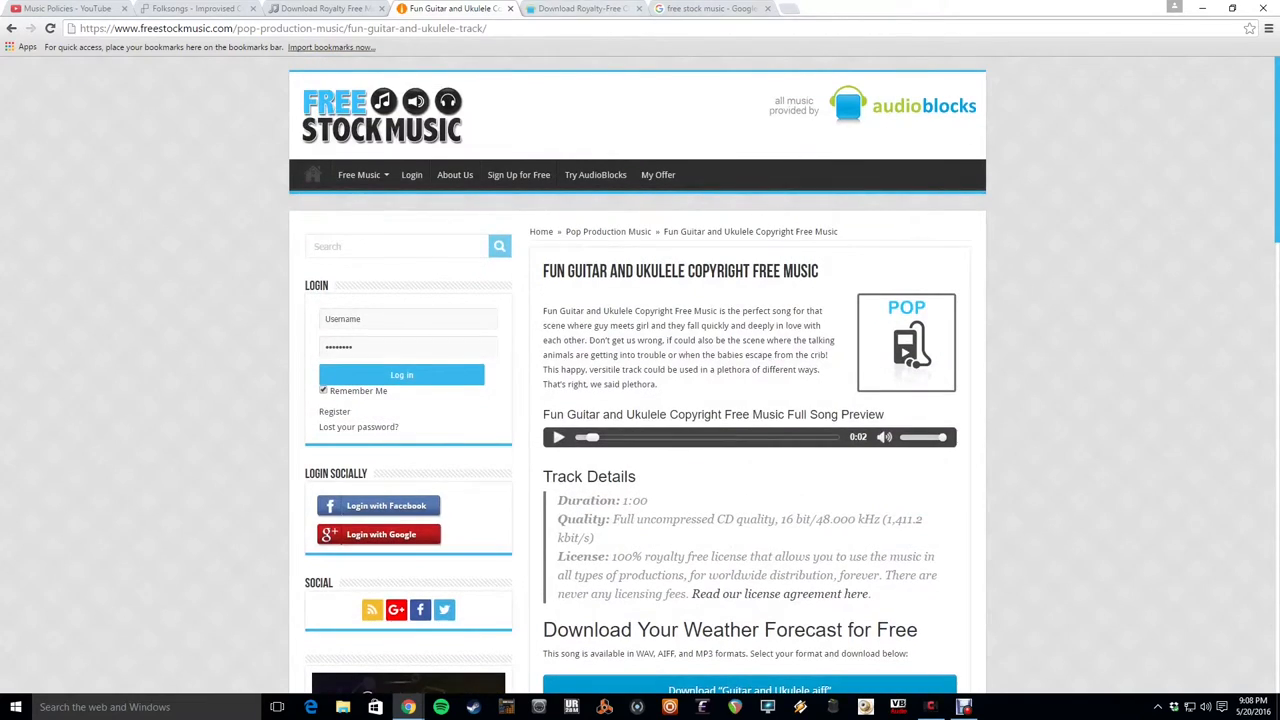
Close the leftover AudioBlocks page and show the Google results for "free stock music"
click(636, 8)
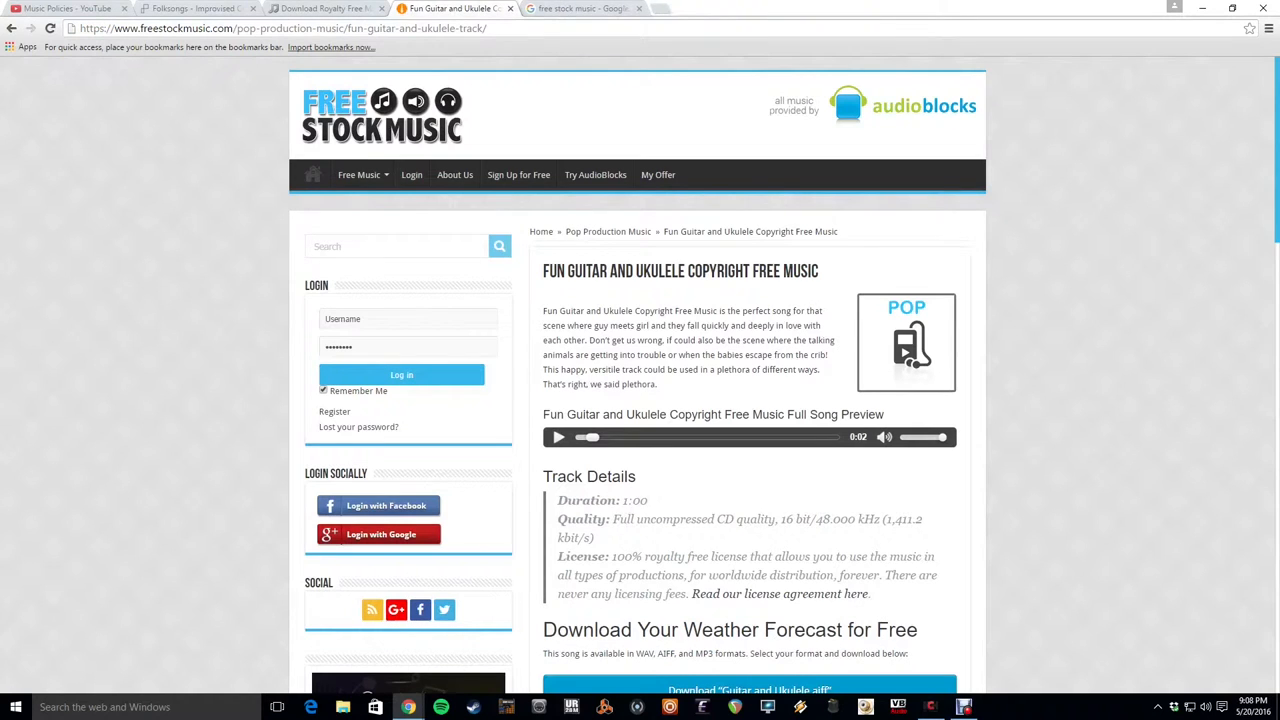
click(580, 8)
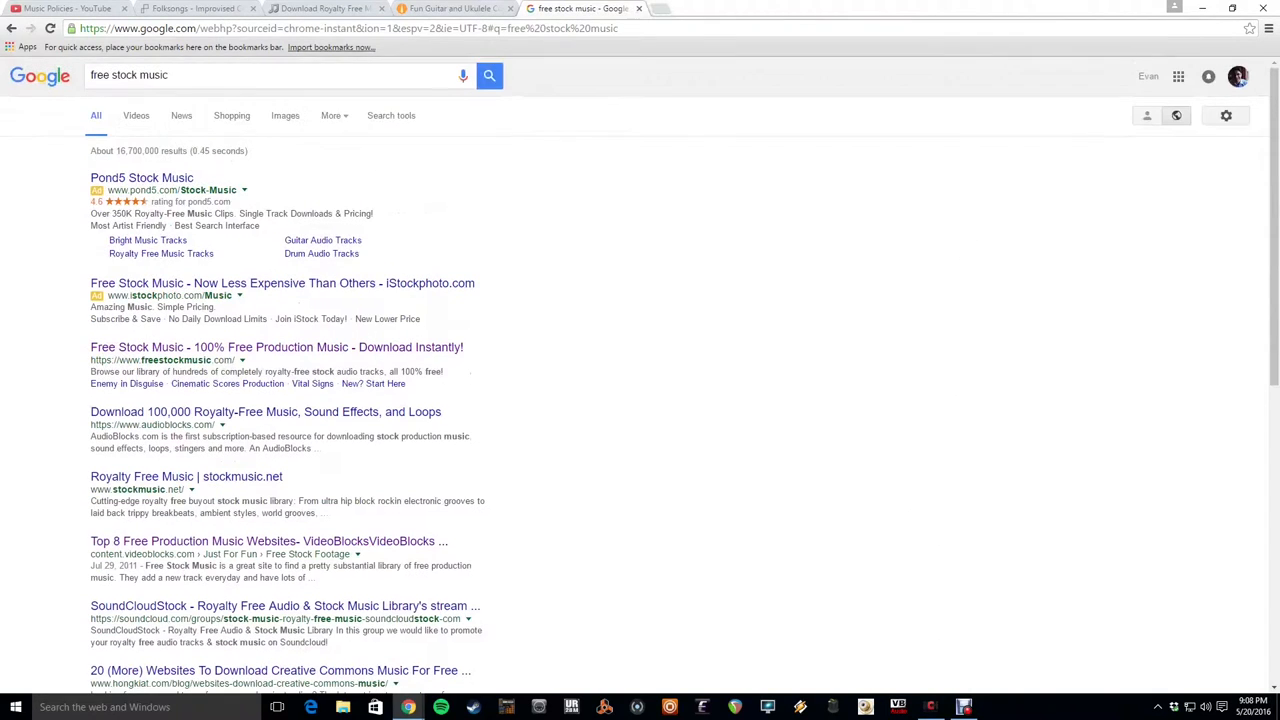